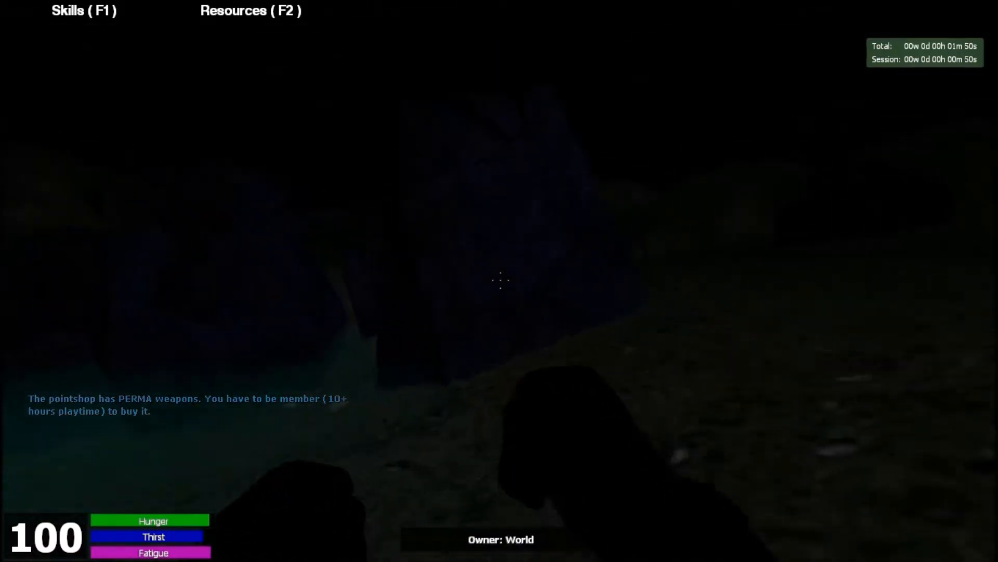
Mine the dark rock ahead for stone, then bring up the server browser
left_click(500, 280)
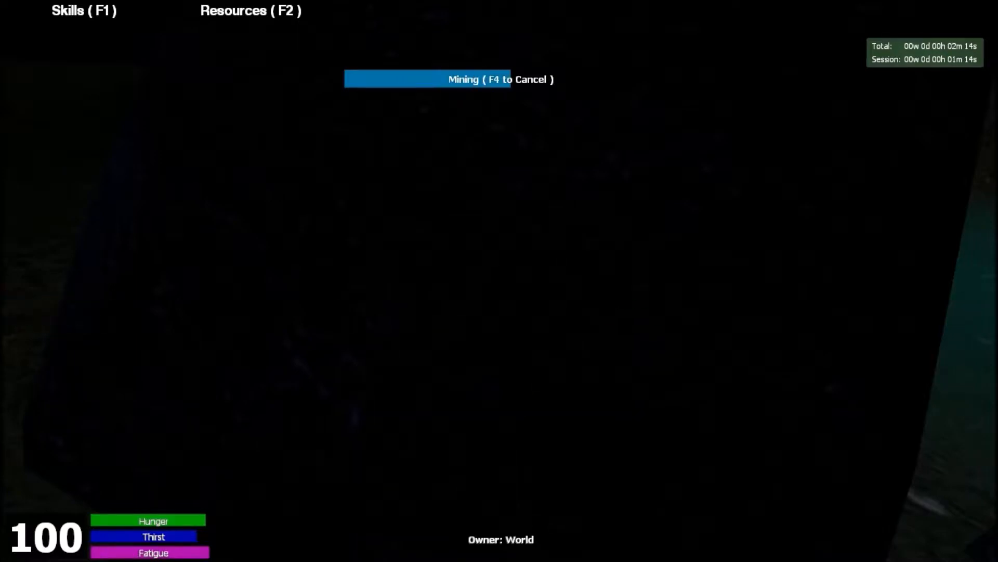
key("f4")
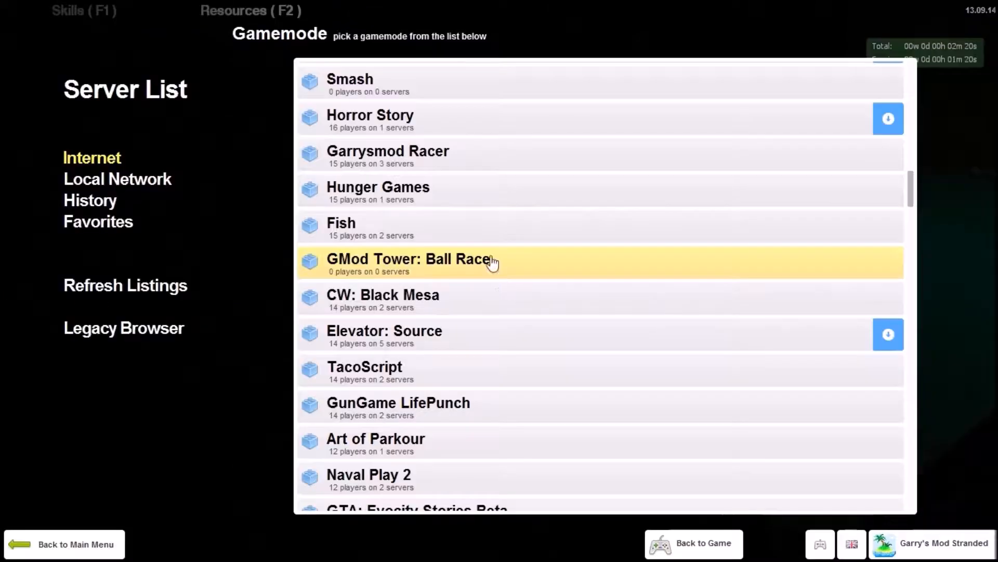
mouse_move(83, 554)
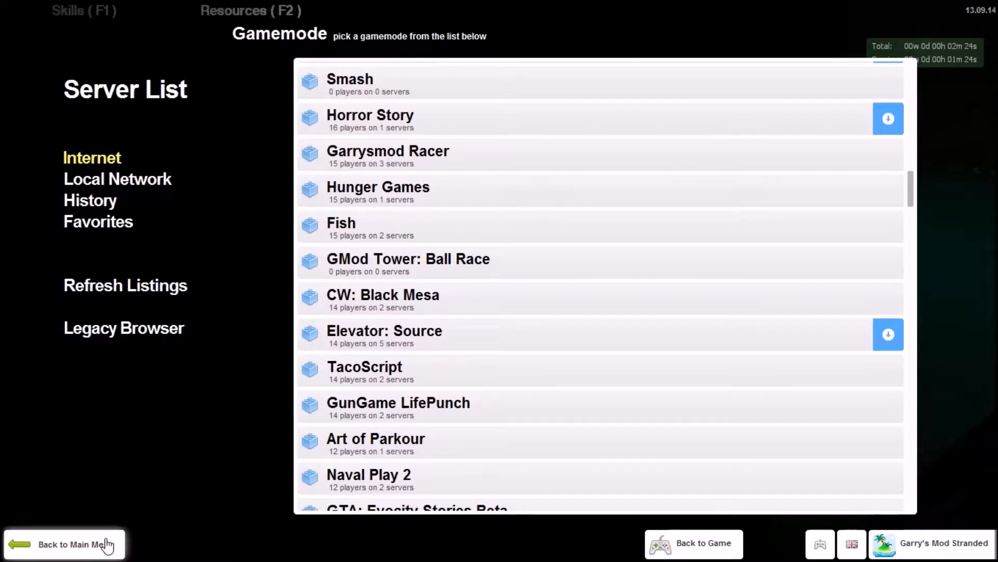
Reach the video options' brightness adjustment from the main menu
left_click(62, 544)
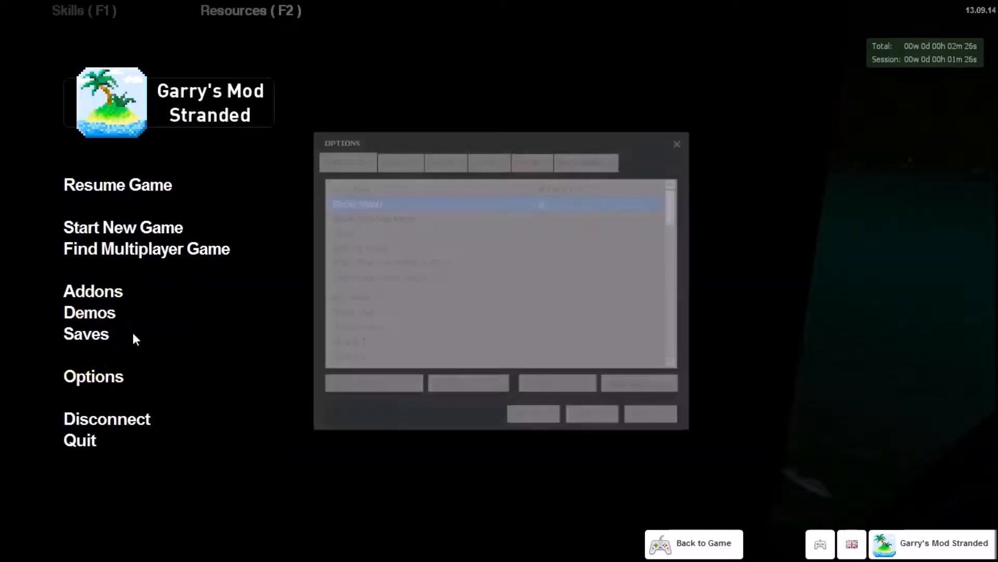
left_click(486, 163)
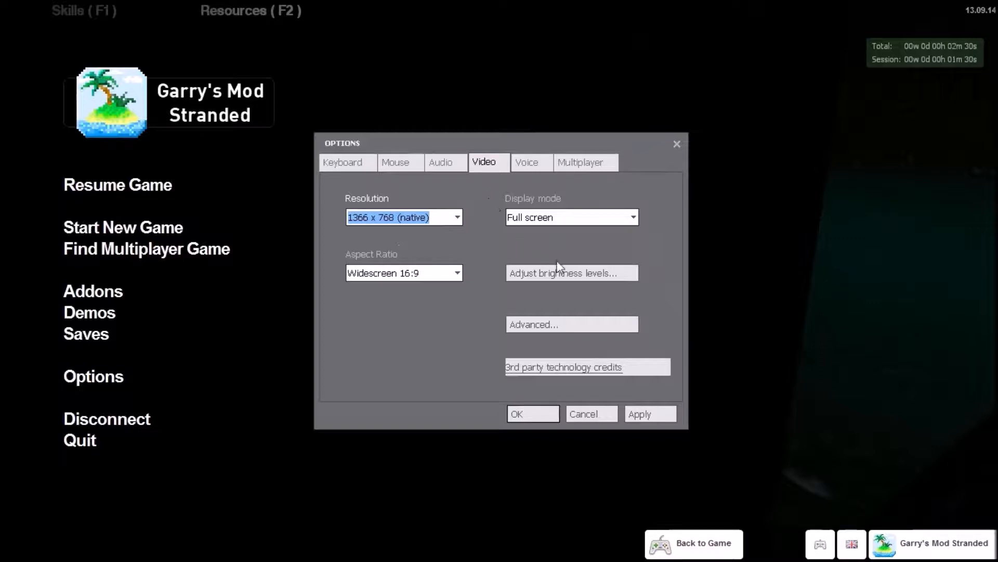
left_click(571, 272)
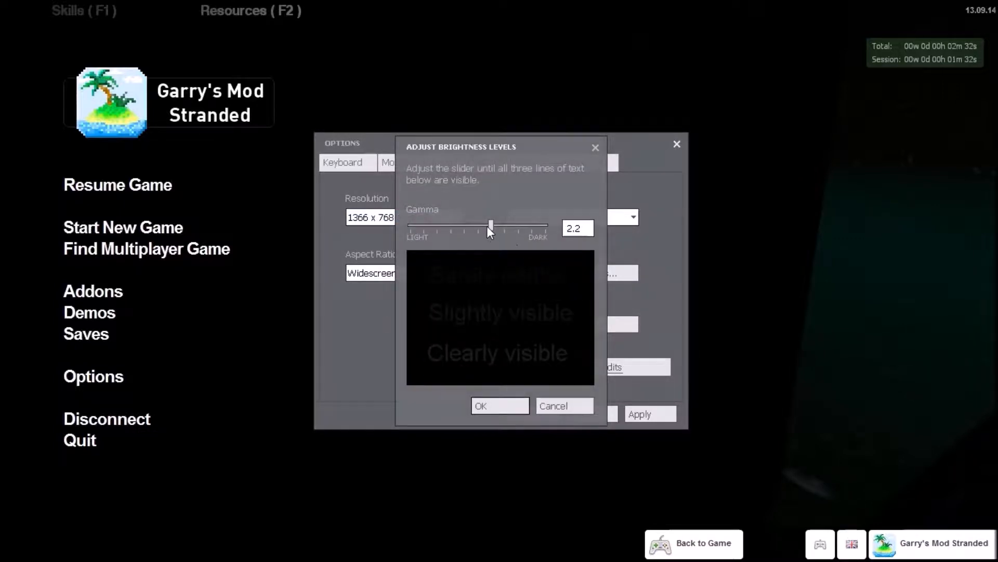
left_click(499, 406)
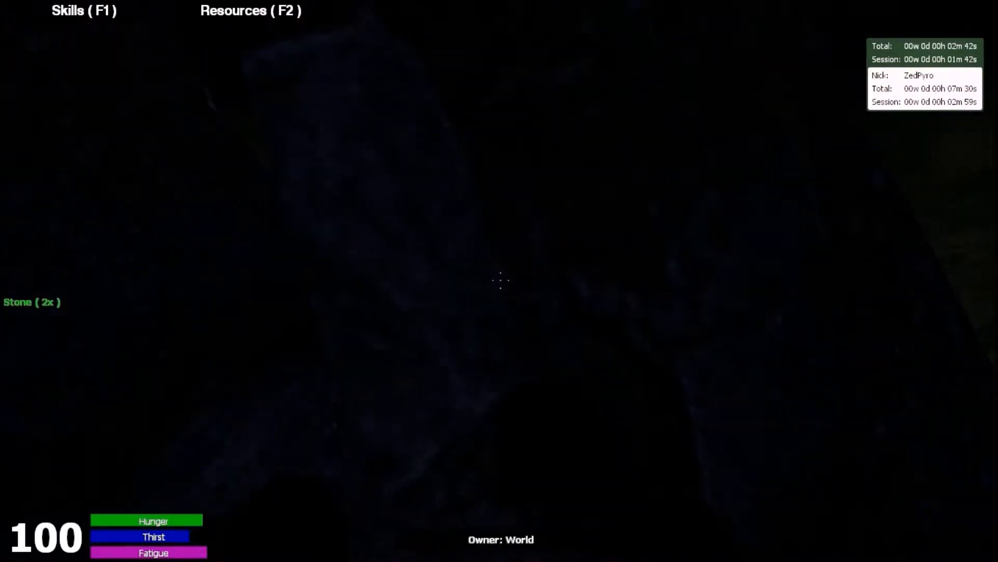
Set the gamma slider to 1.7 and confirm the brighter view
left_click(500, 282)
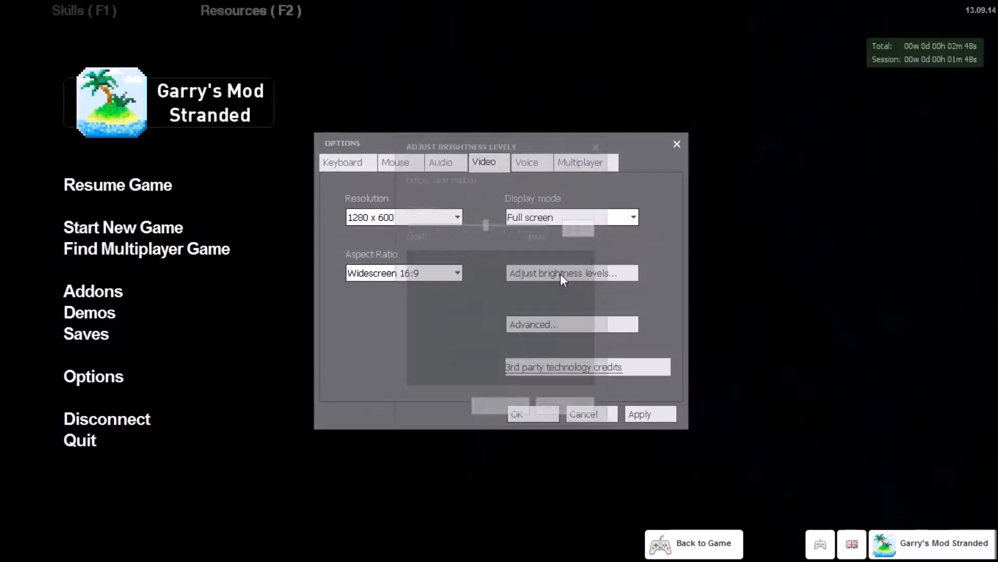
left_click(571, 273)
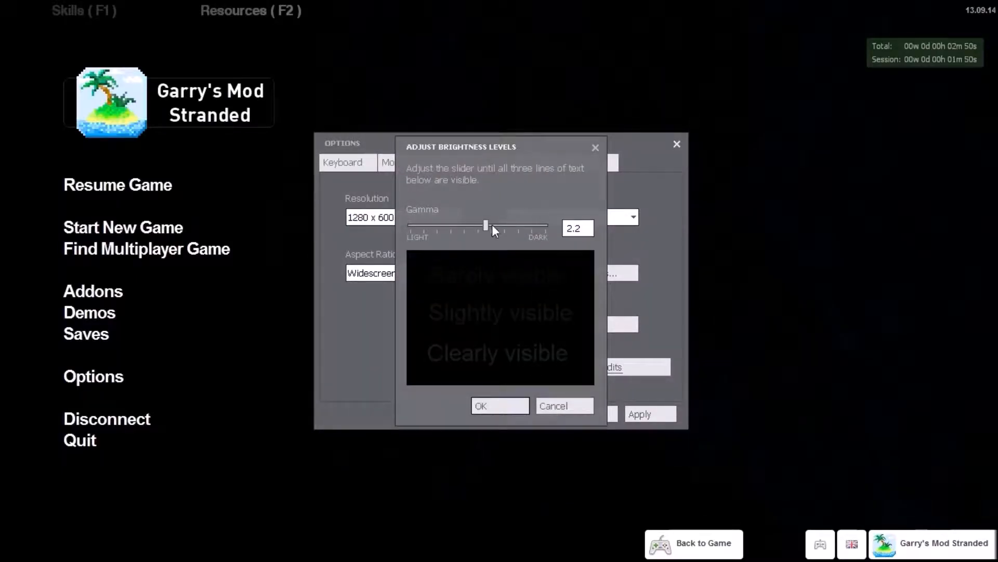
left_click_drag(486, 225, 525, 226)
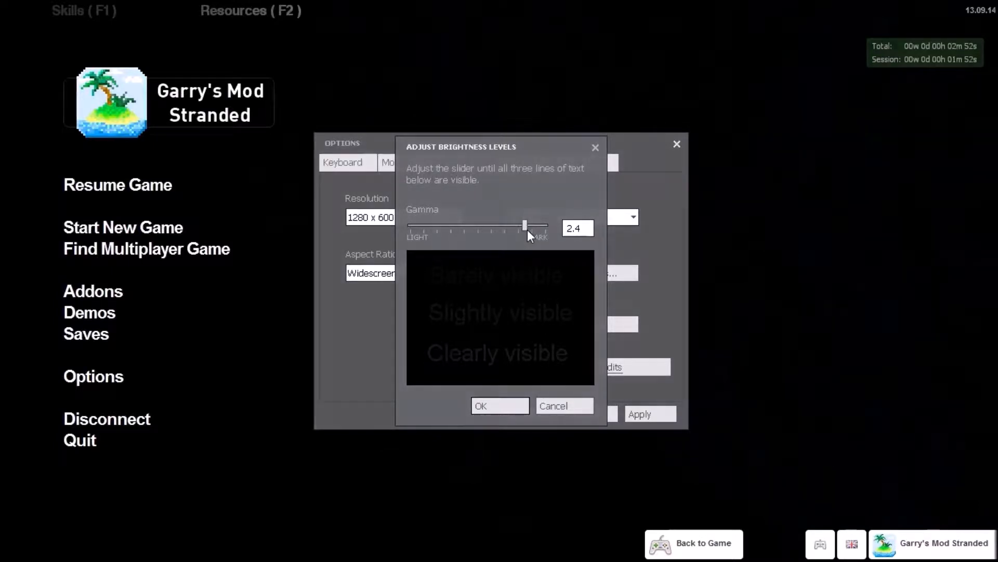
left_click_drag(524, 225, 431, 226)
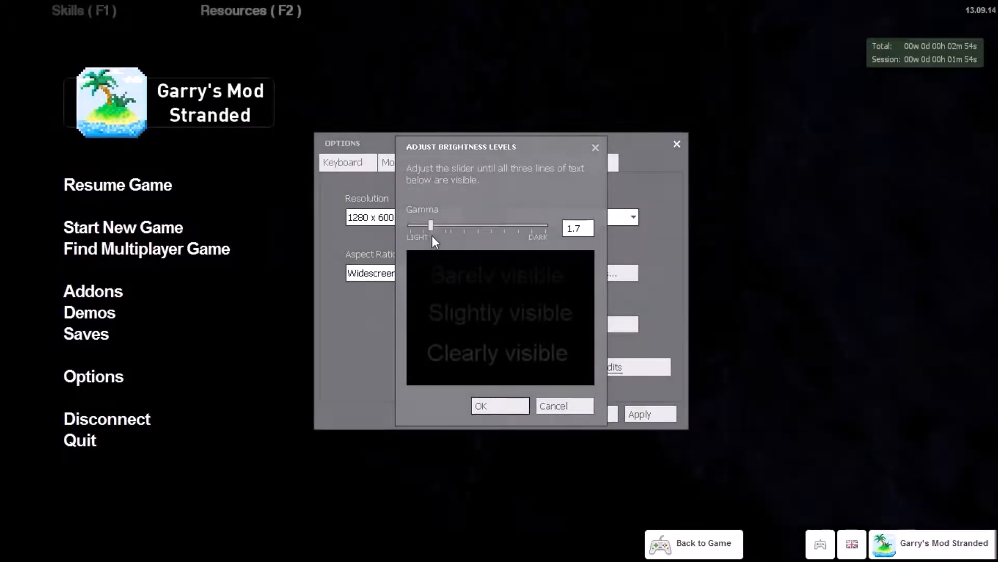
left_click(500, 405)
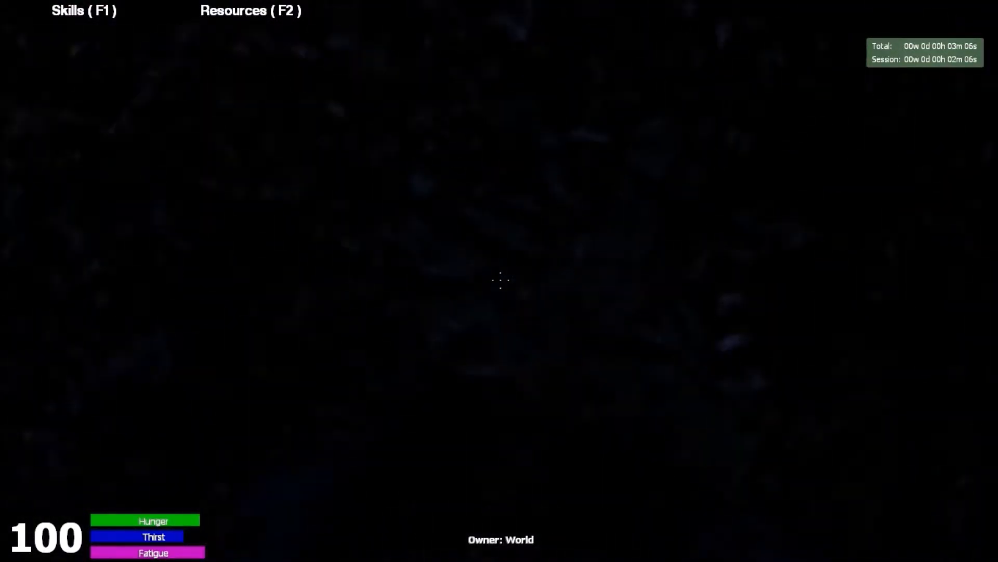
Harvest wood from the tree with the hatchet
left_click(499, 283)
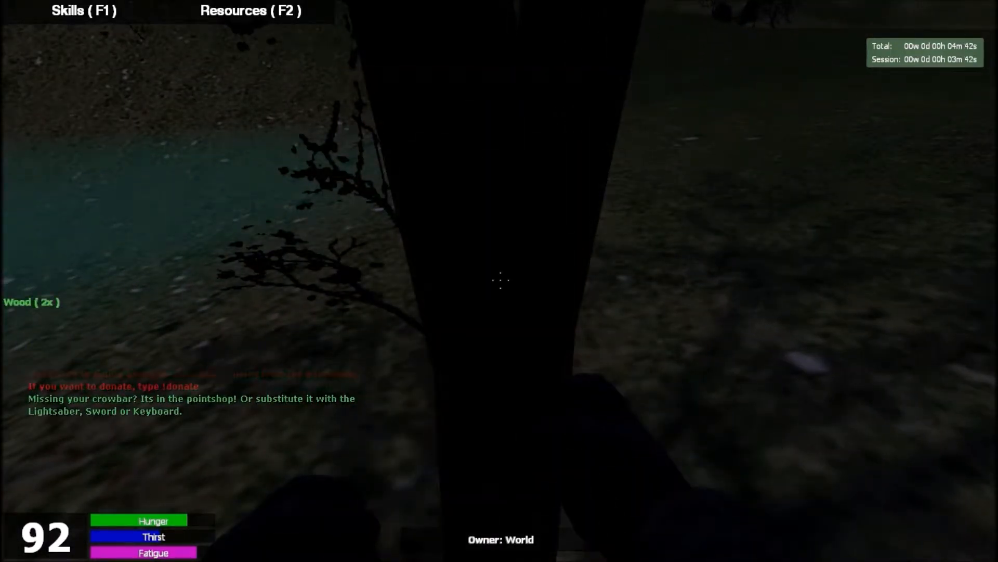
Chop the tree toward 13 wood with the Skills overview showing Lumbering progress
left_click(501, 280)
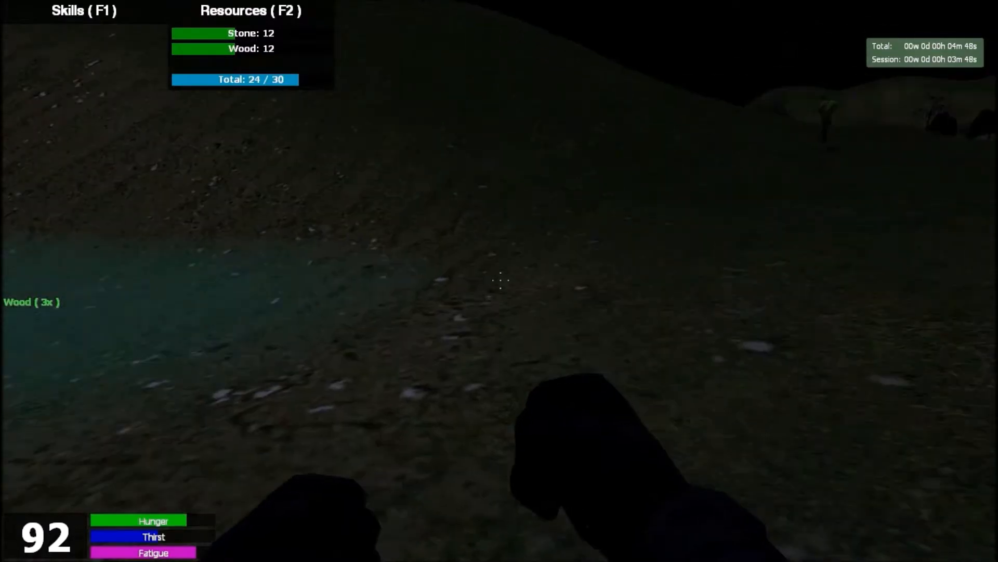
key("f1")
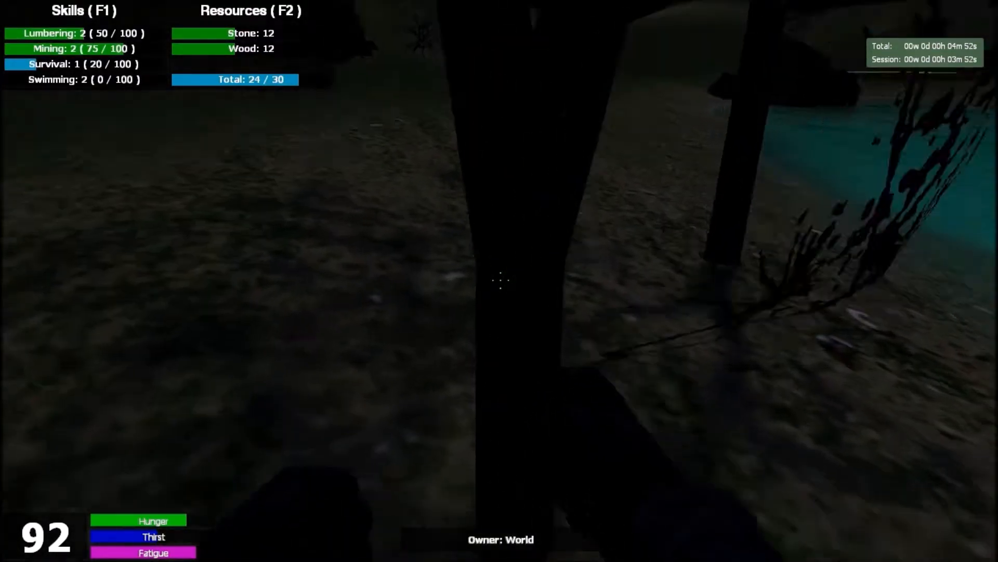
left_click(501, 281)
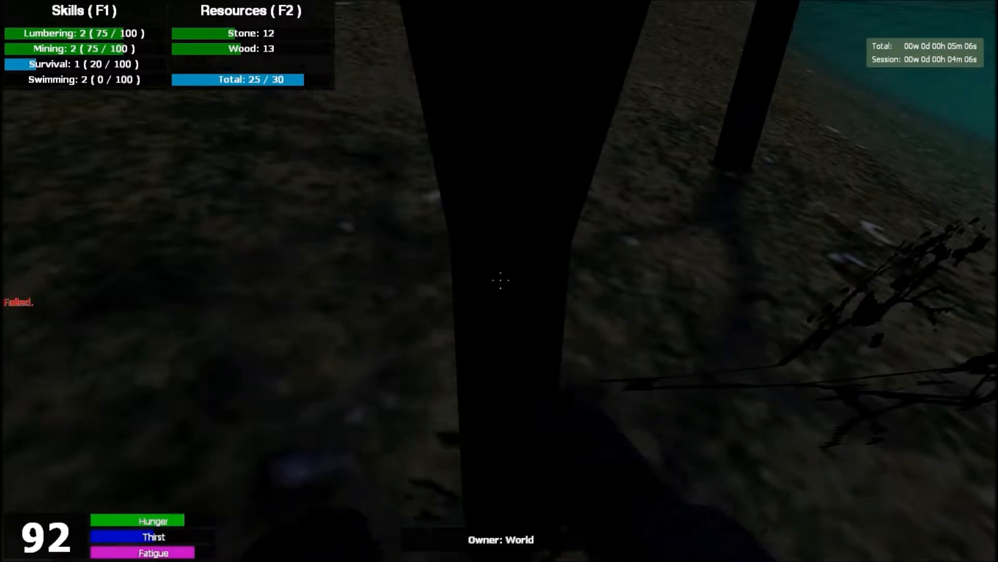
left_click(500, 280)
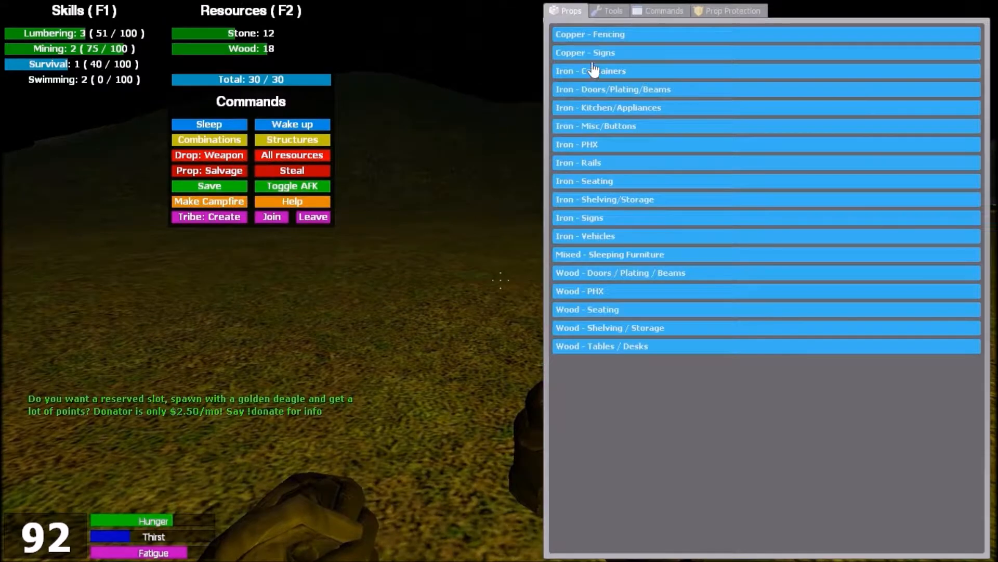
left_click(614, 11)
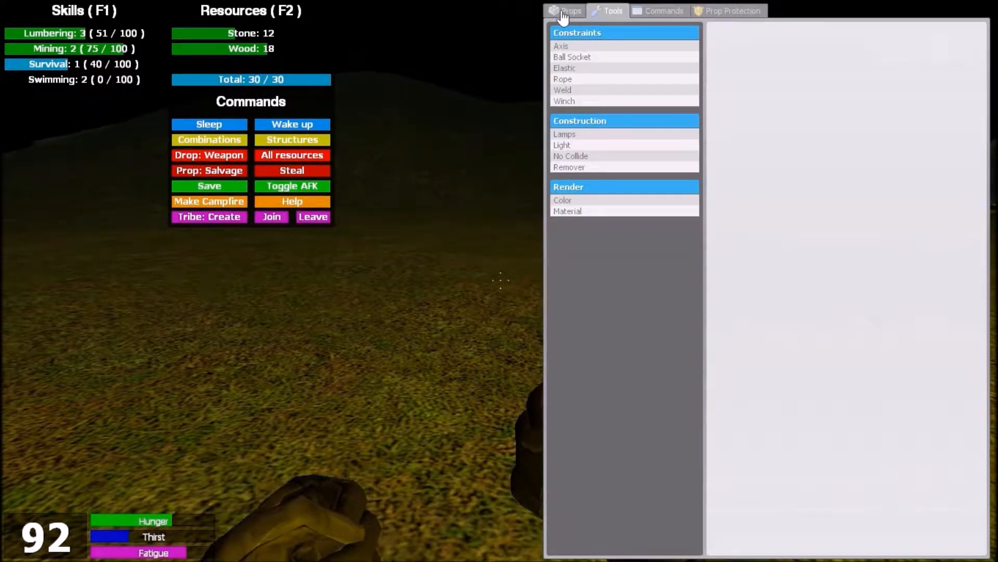
left_click(571, 10)
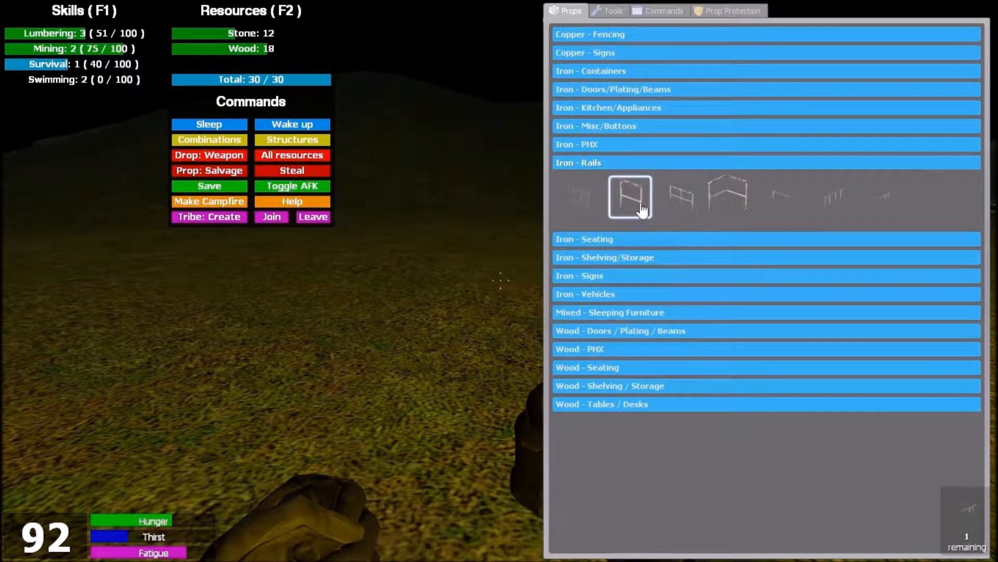
mouse_move(621, 390)
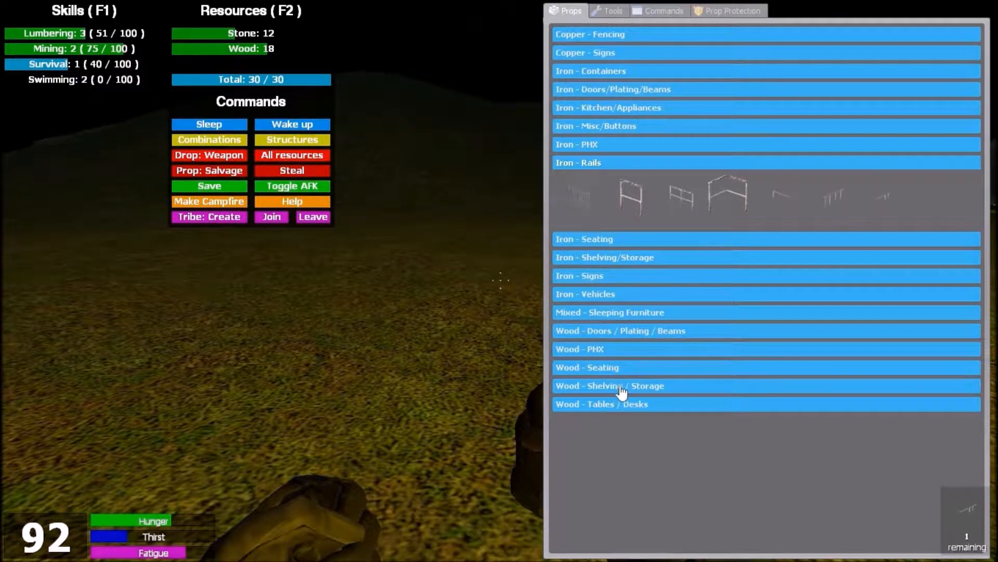
mouse_move(505, 362)
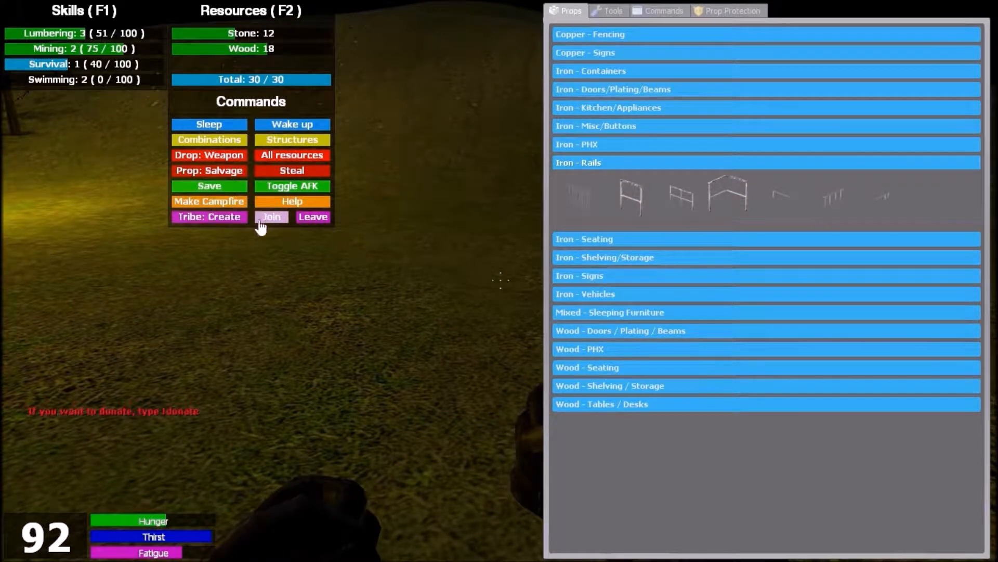
Pick a tribe from the Join-A-Tribe list, then dismiss its password prompt
left_click(270, 216)
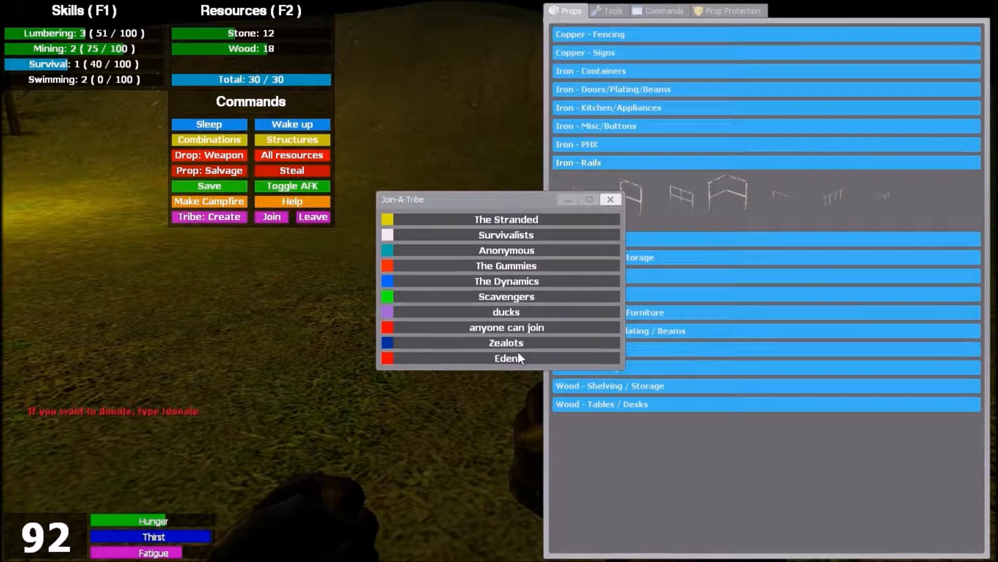
left_click(506, 357)
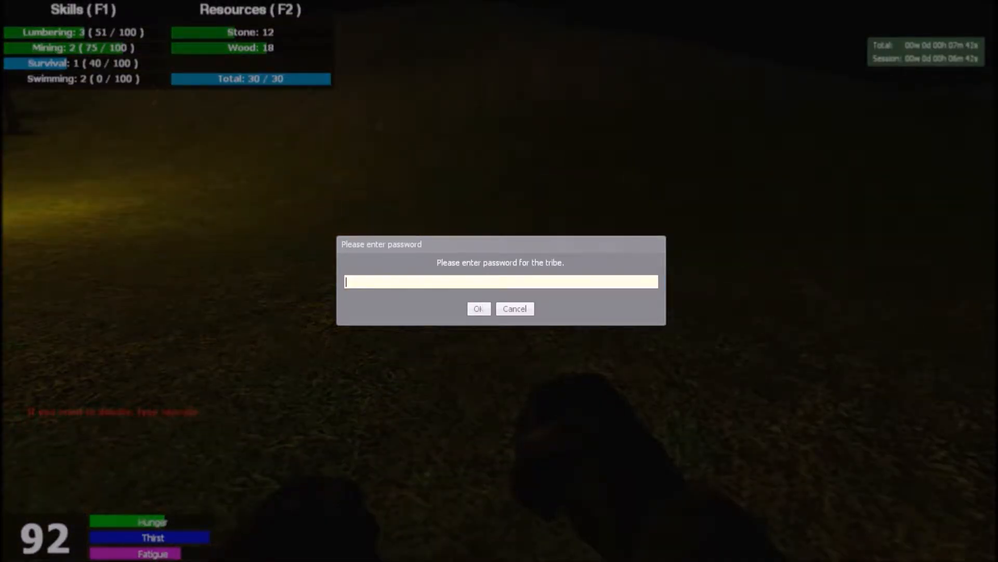
left_click(478, 308)
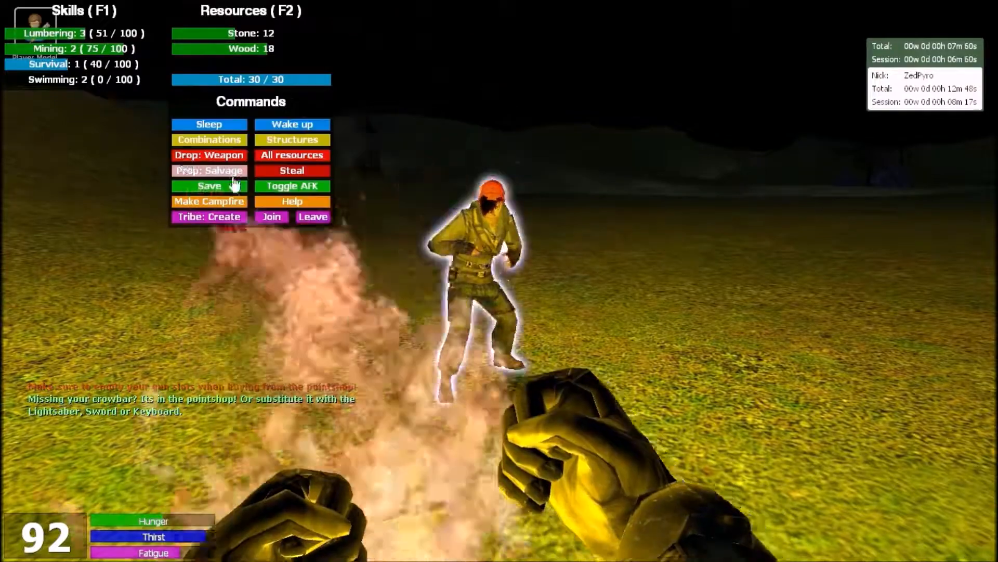
left_click(209, 124)
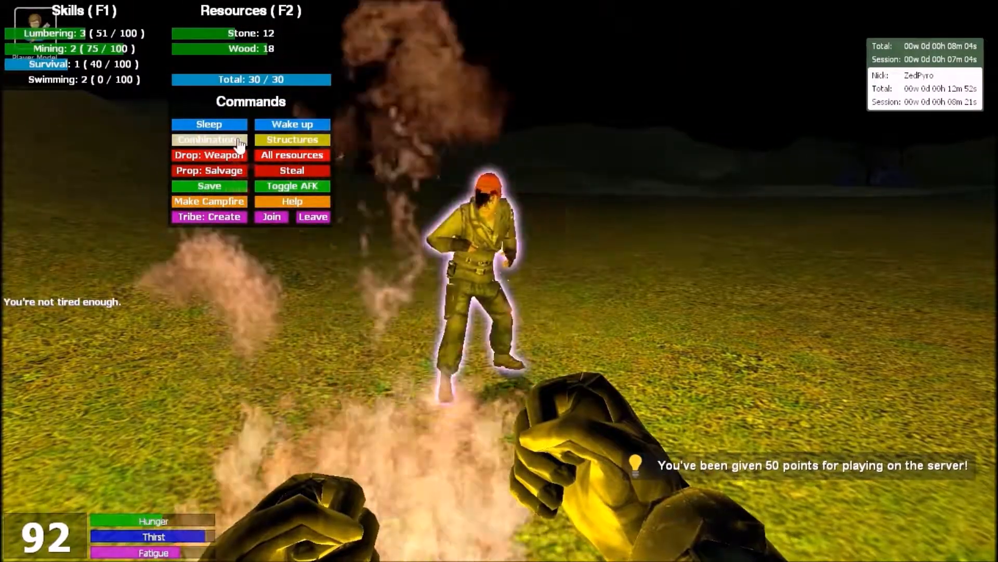
left_click(292, 139)
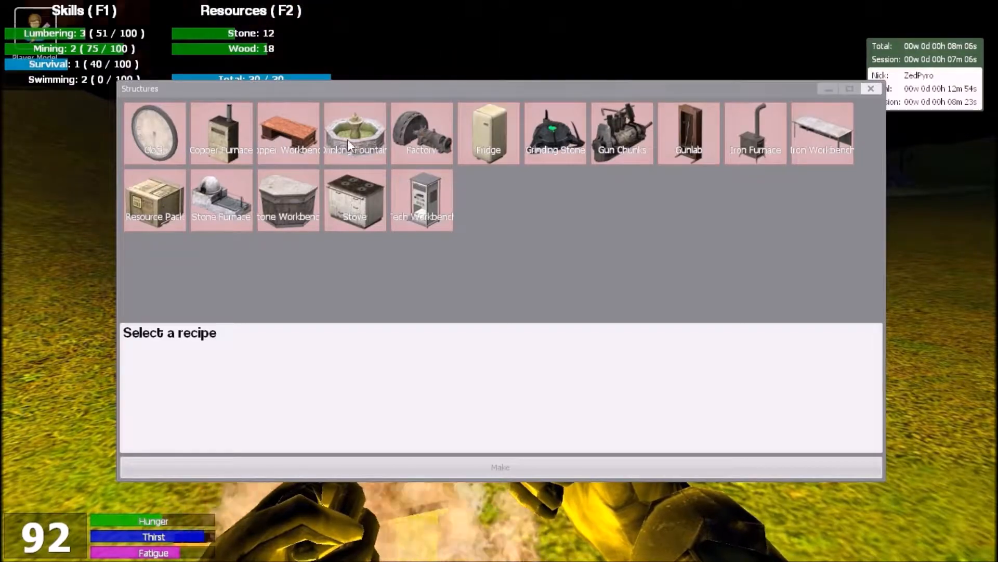
mouse_move(393, 138)
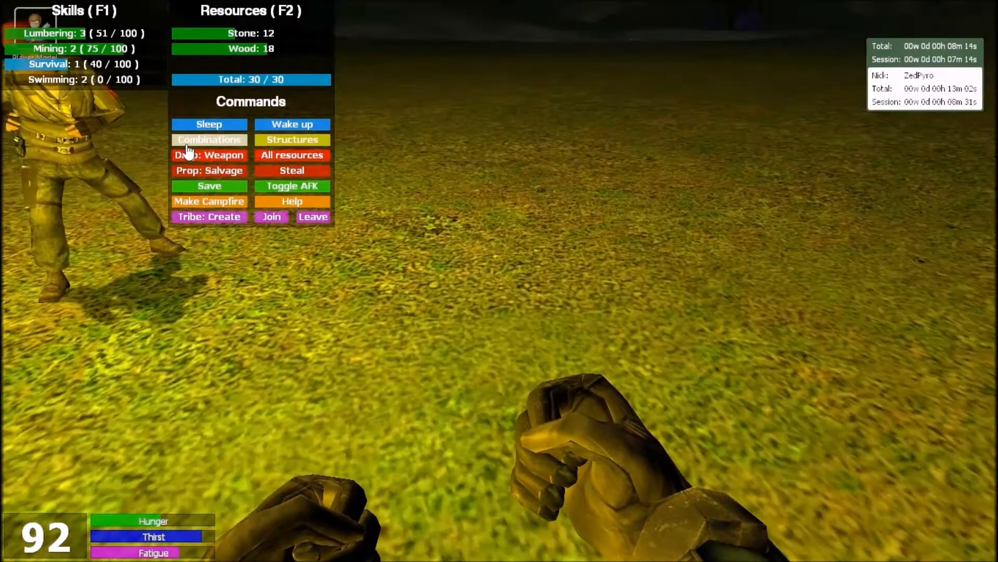
left_click(209, 140)
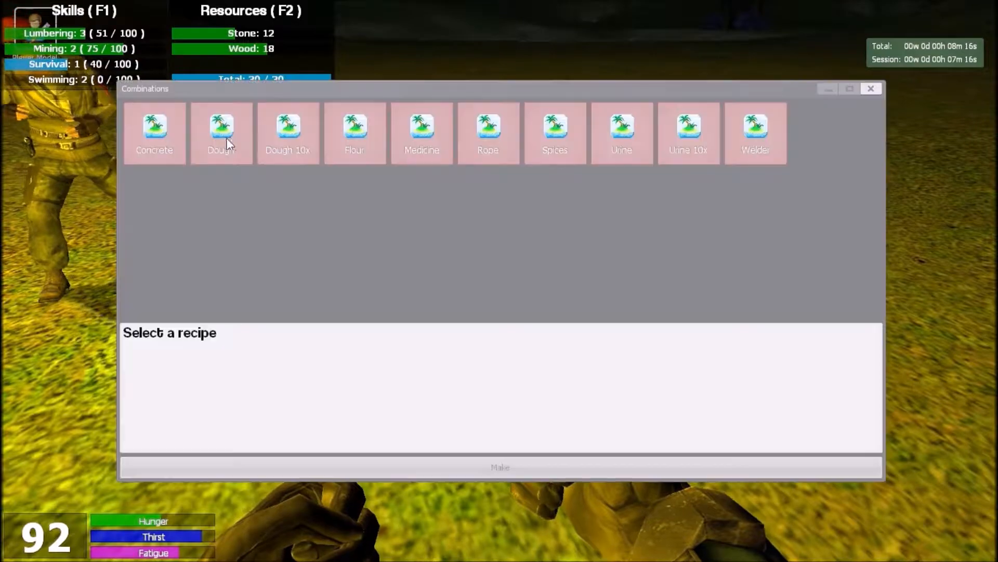
left_click(154, 132)
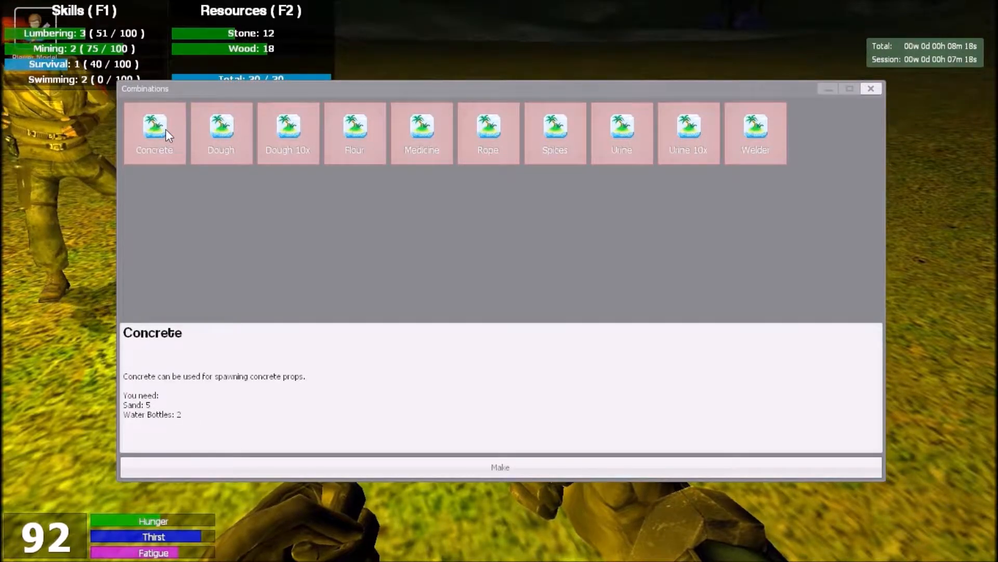
left_click(220, 133)
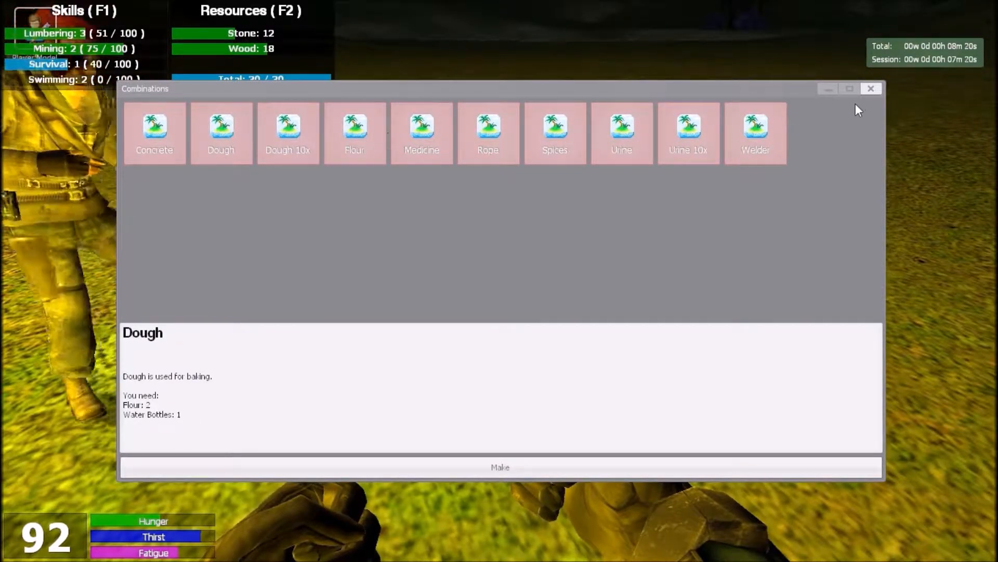
left_click(621, 127)
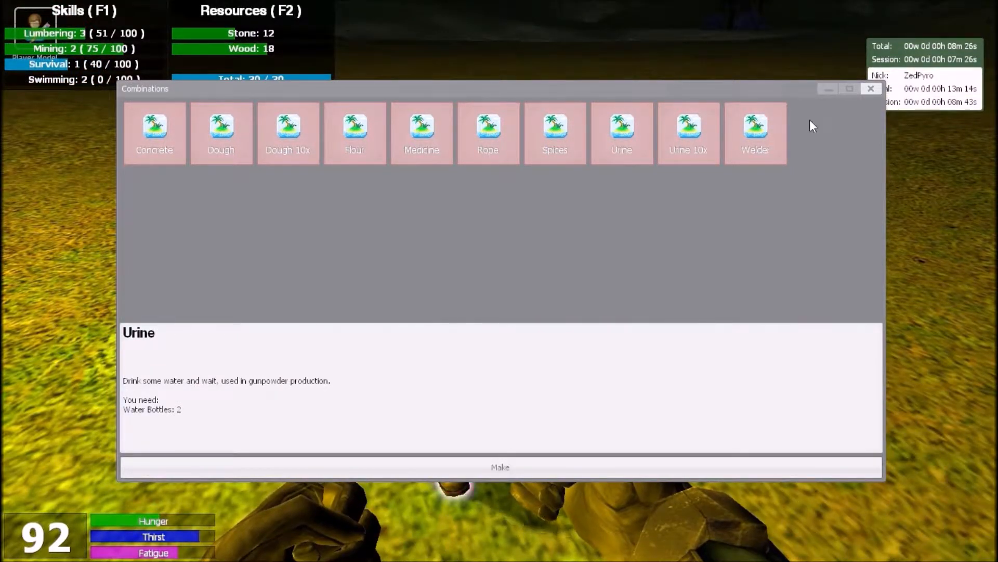
left_click(870, 89)
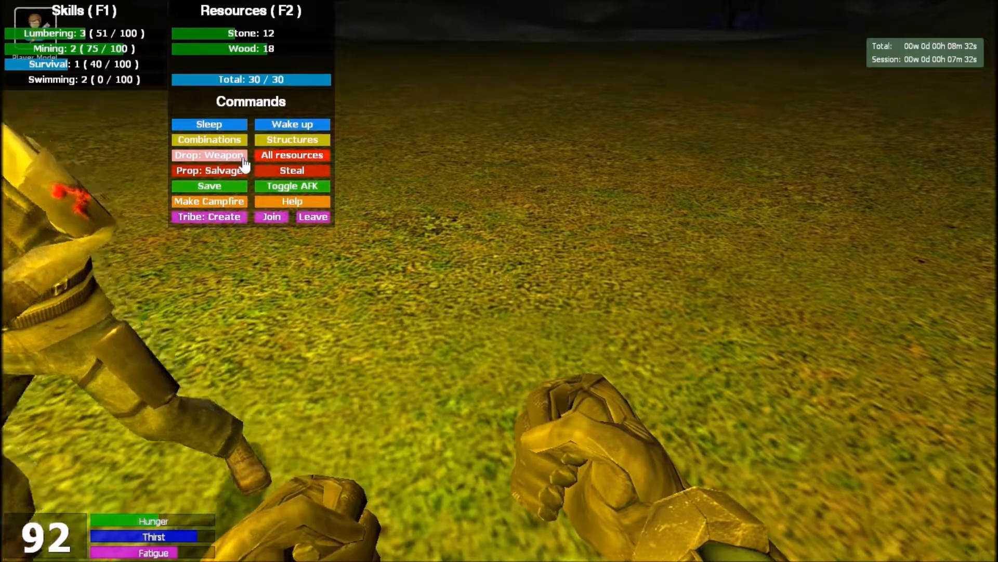
Bring up the Structures recipe window from the spawn menu
left_click(209, 155)
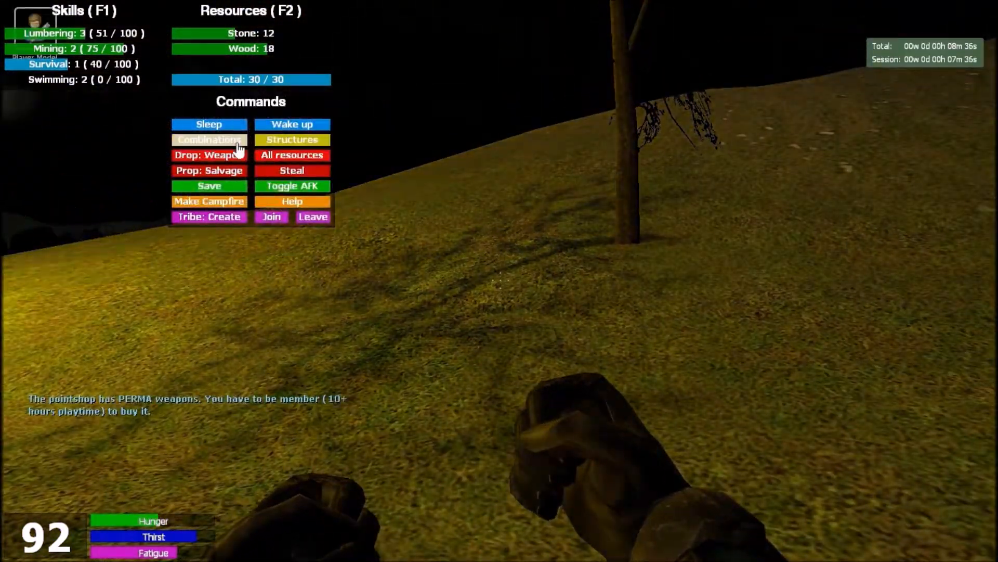
left_click(292, 139)
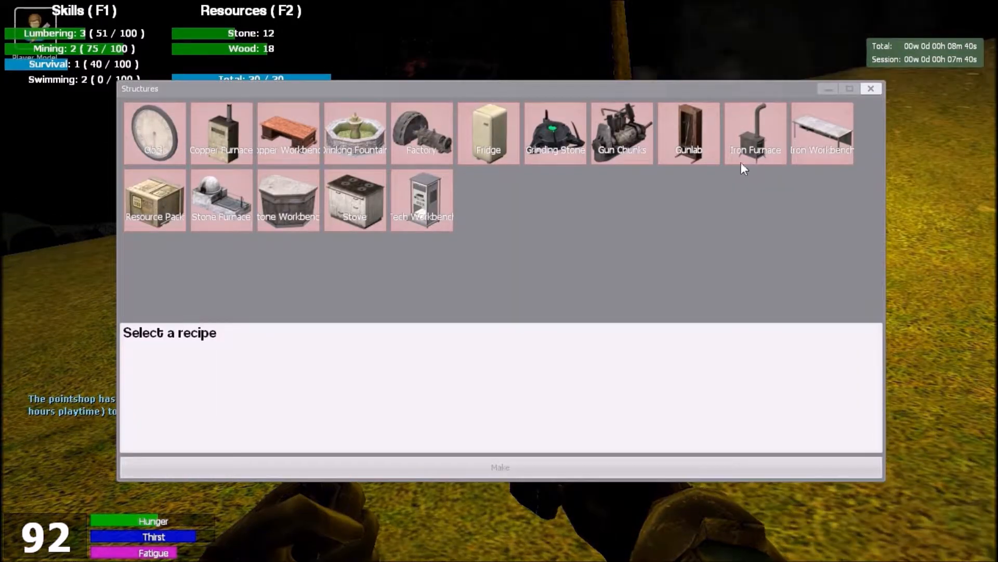
mouse_move(853, 104)
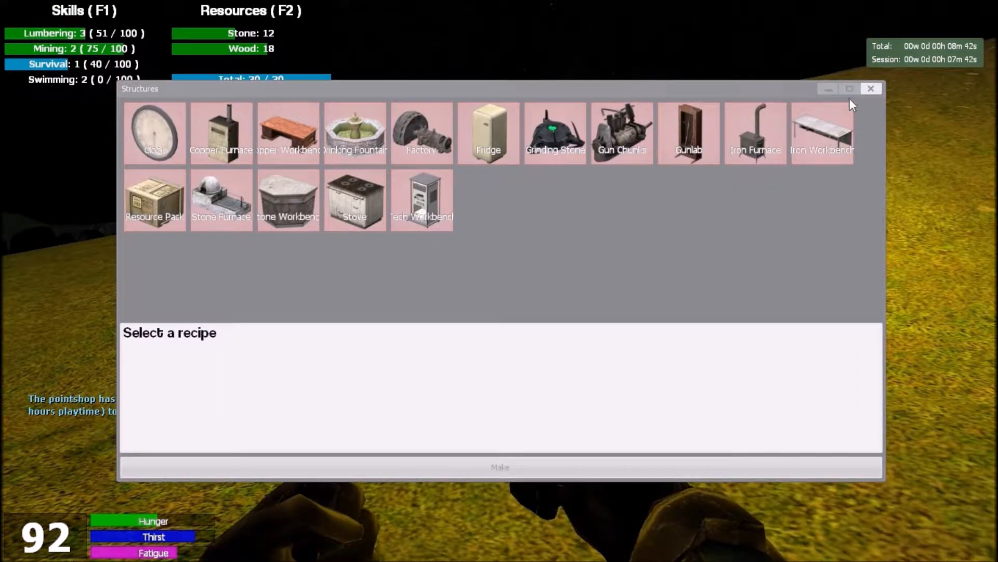
left_click(870, 88)
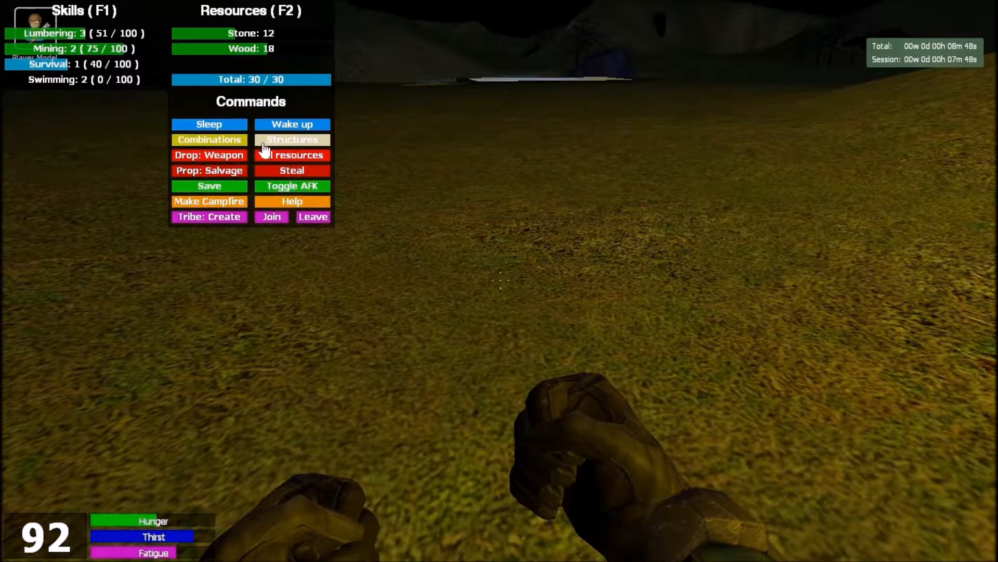
left_click(291, 140)
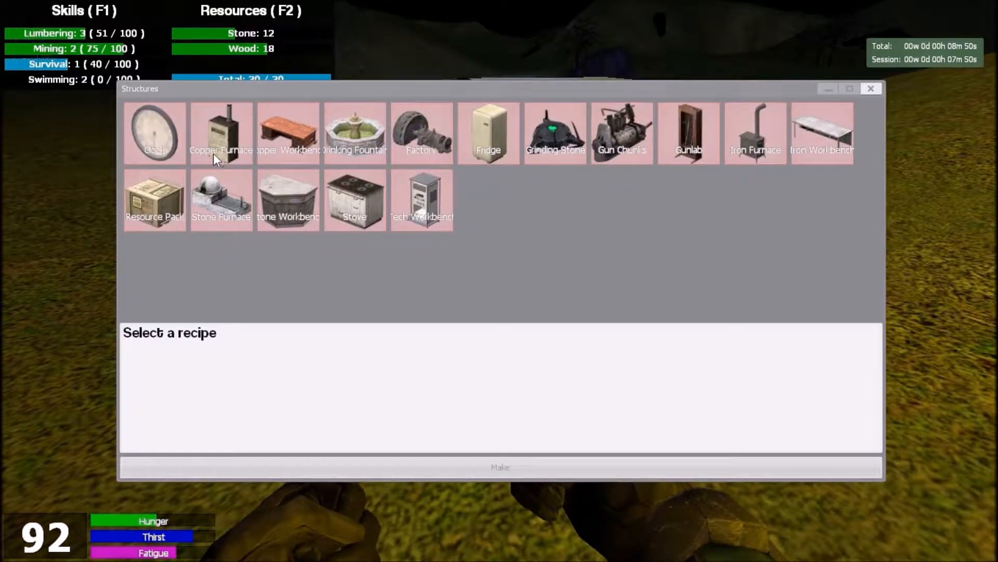
Check the Resource Pack and Drinking Fountain requirements, then close the recipes
left_click(154, 197)
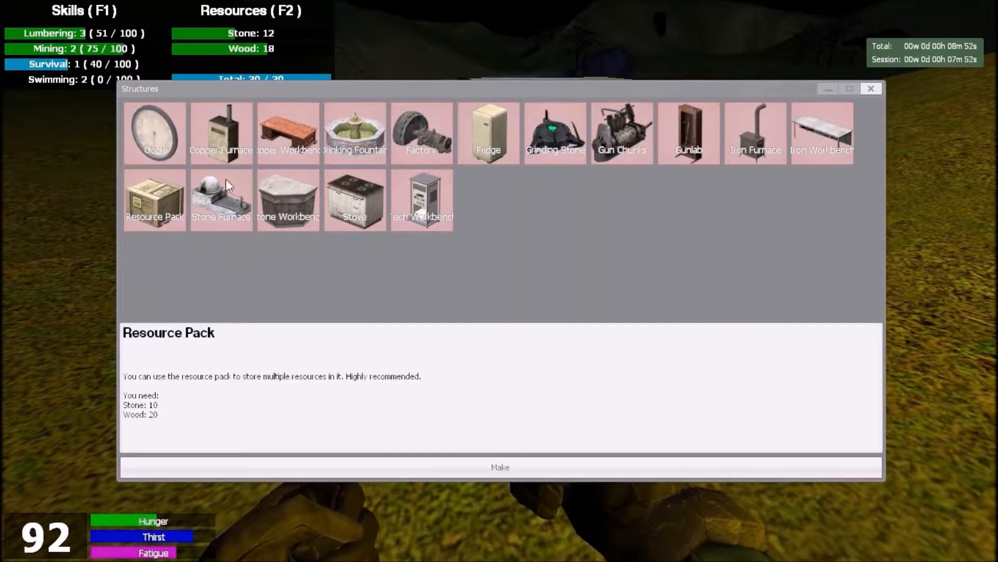
left_click(353, 132)
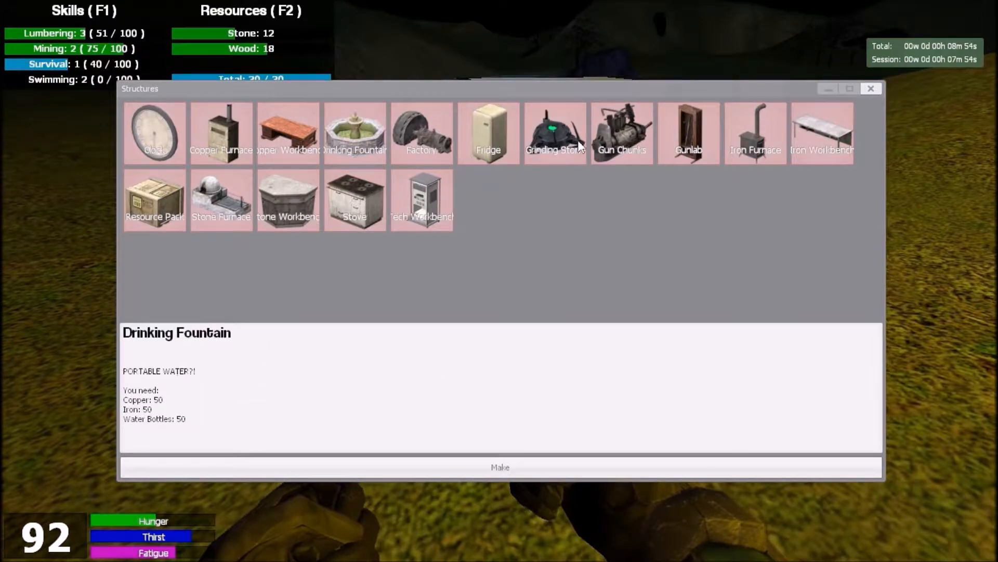
left_click(555, 132)
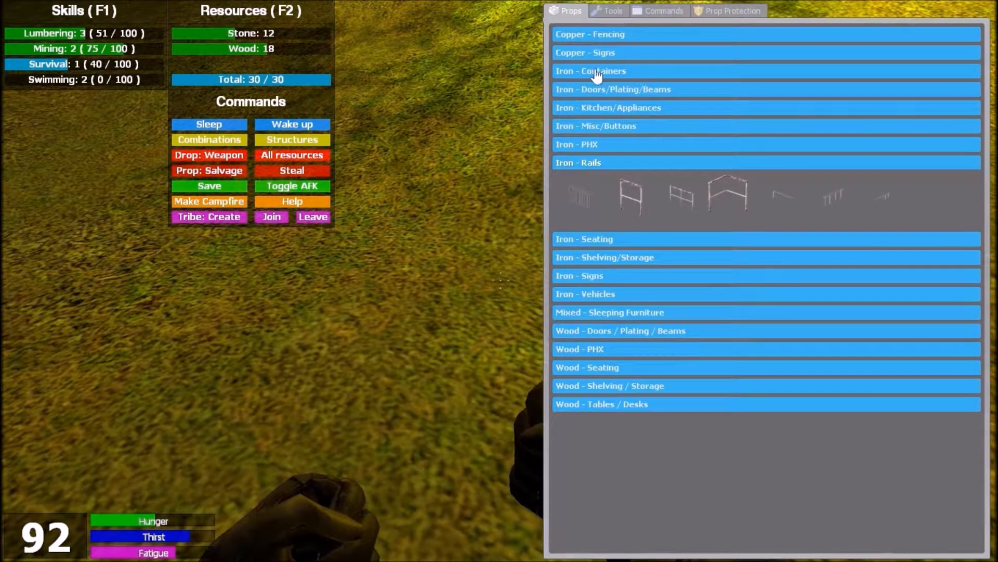
Spawn wooden crate frames from the Wood - PHX props, leaving 4 wood
left_click(586, 367)
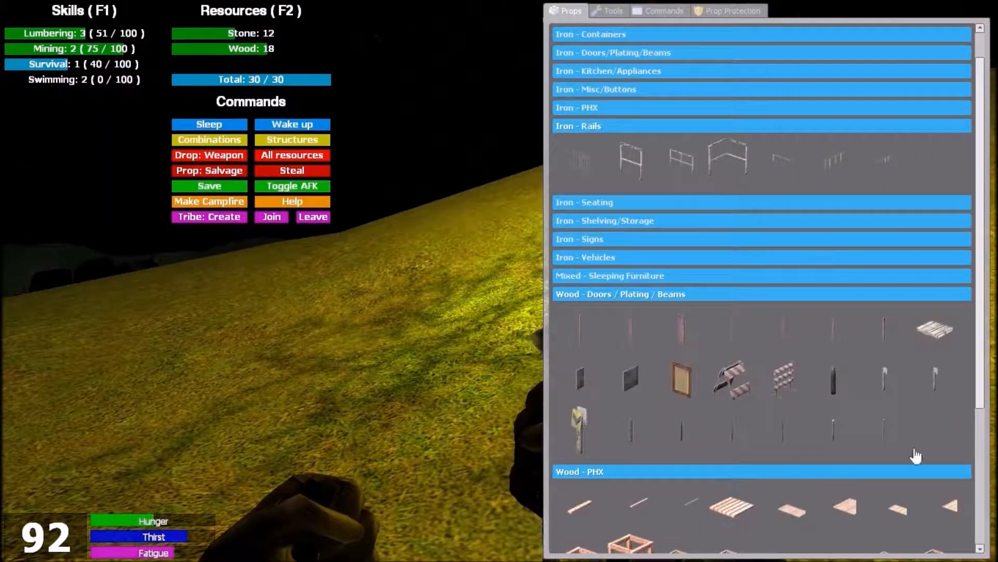
scroll("down", 3)
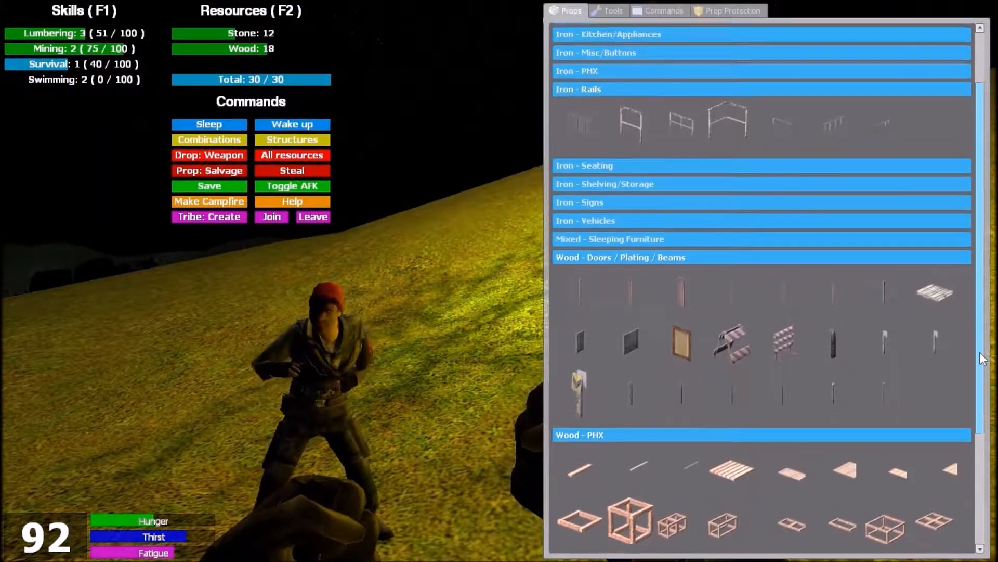
scroll("down", 3)
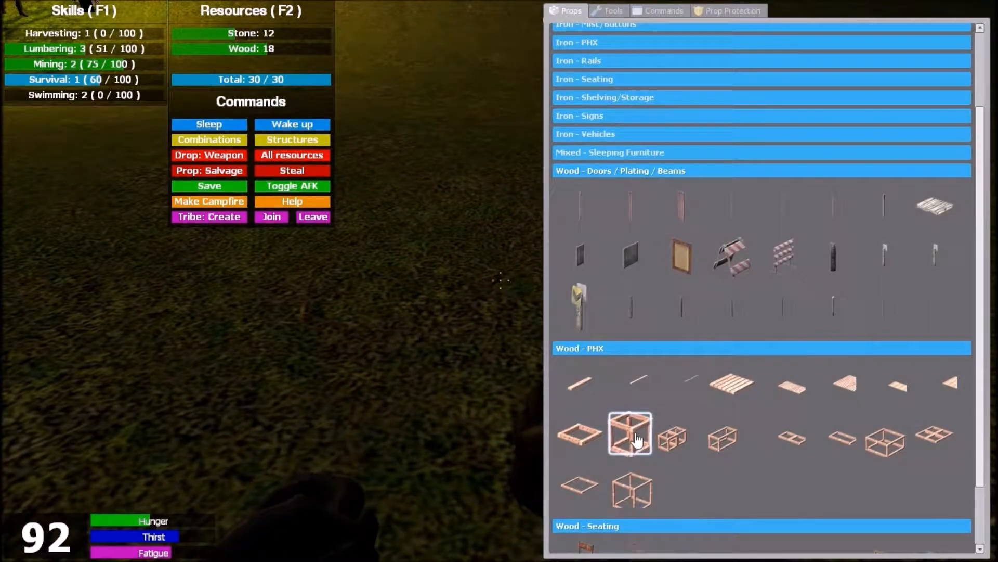
mouse_move(680, 433)
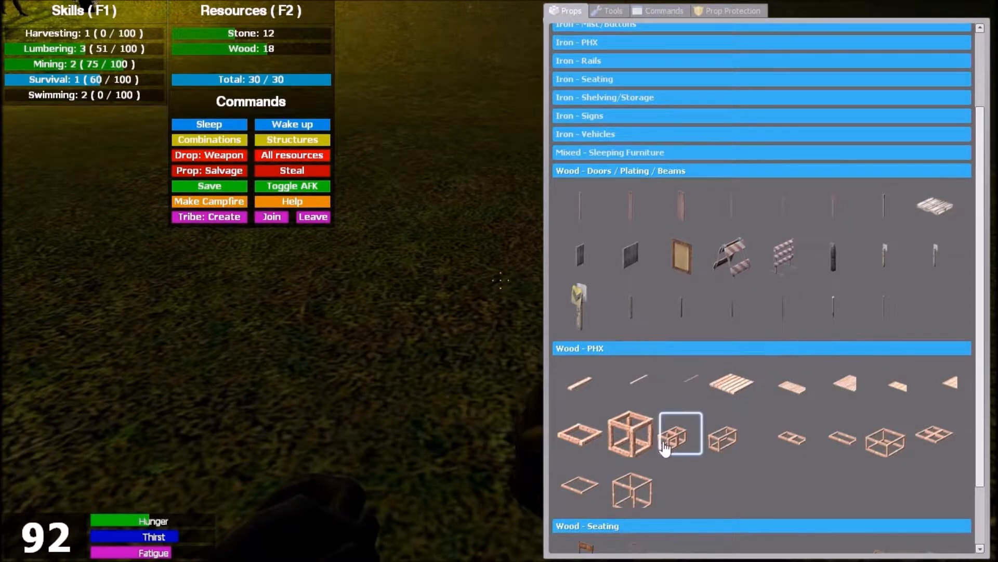
scroll("down", 3)
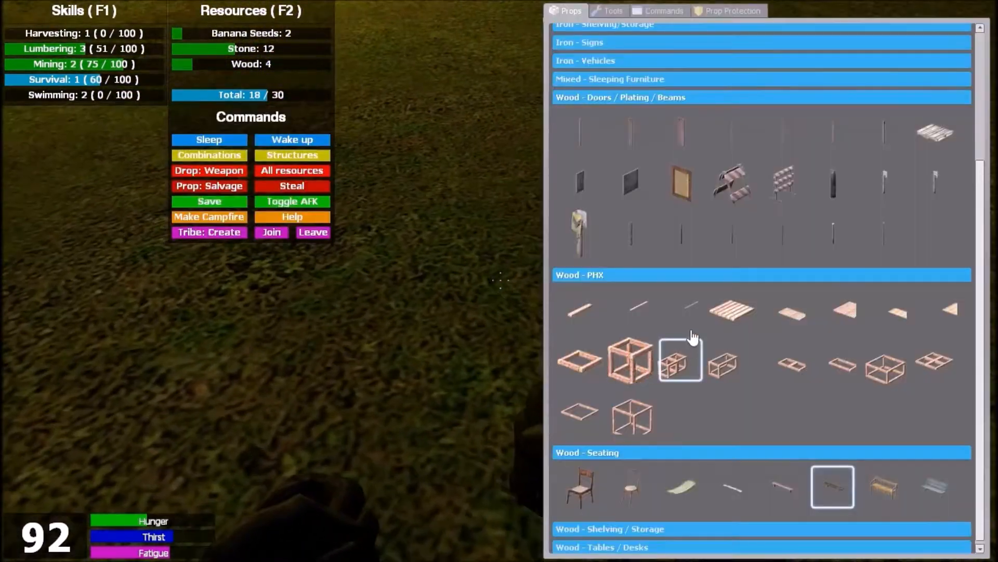
left_click(292, 155)
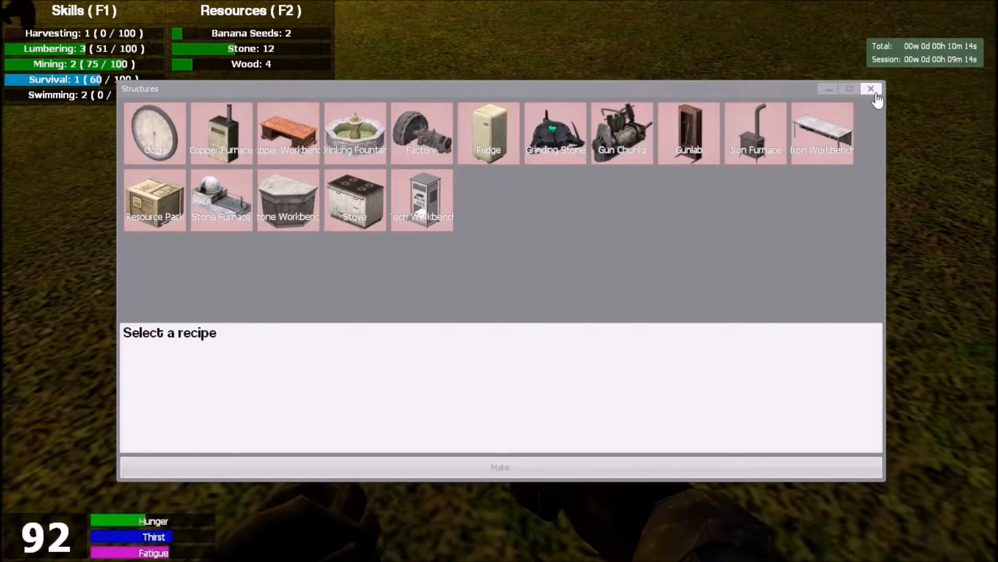
left_click(871, 89)
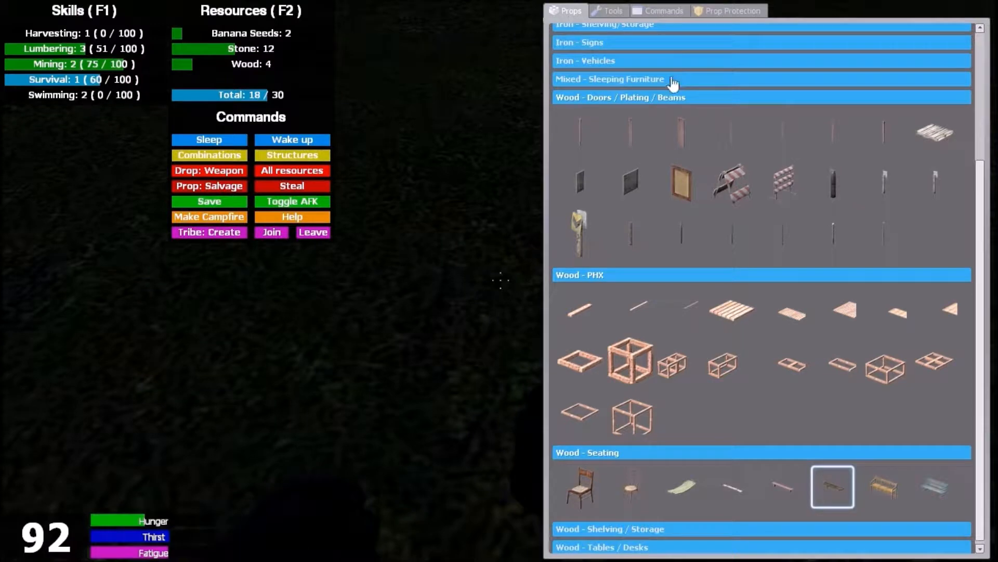
Plant one banana seed via the Tools list, starting the Planting skill
left_click(210, 201)
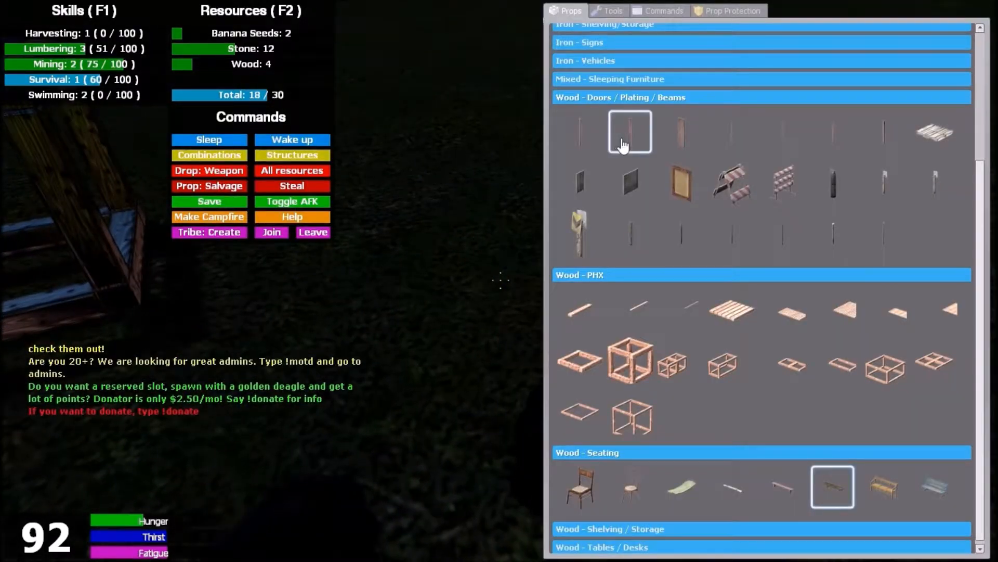
left_click(611, 11)
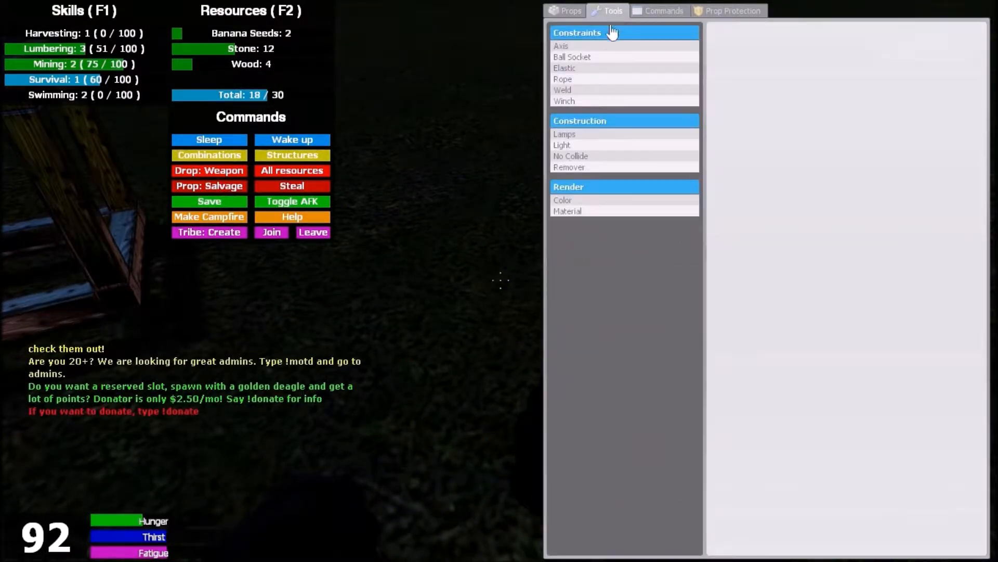
left_click(570, 11)
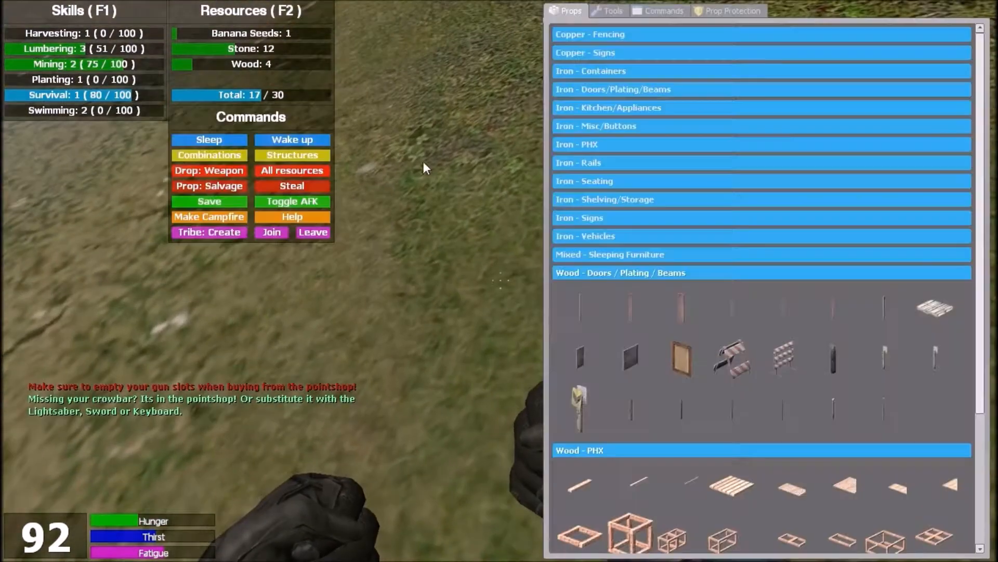
Plant the last banana seed and put the spawn menu away
left_click(251, 34)
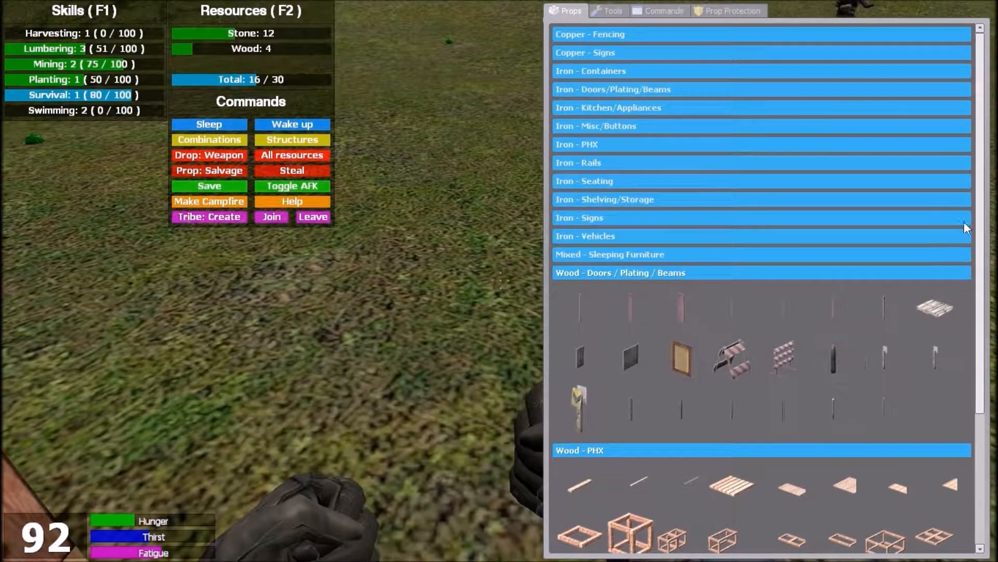
scroll("down", 3)
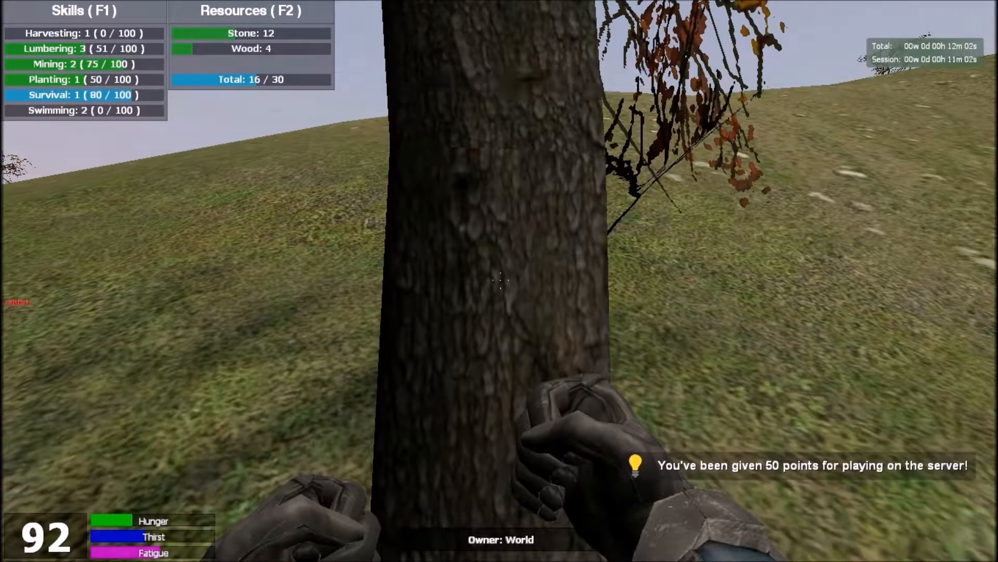
Chop the tree and the fallen log, raising Wood to 12 and Lumbering to level 4
left_click(497, 280)
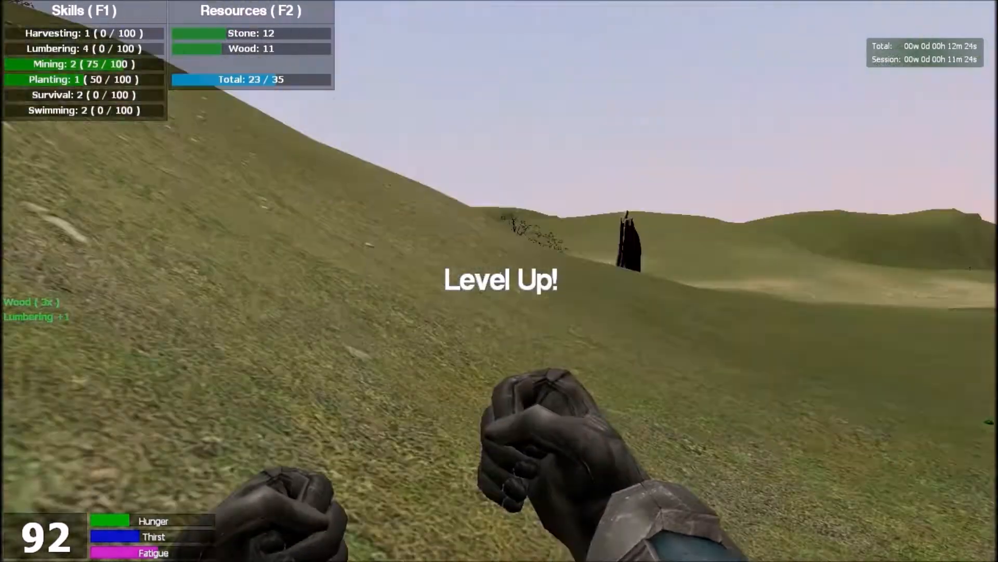
left_click(499, 281)
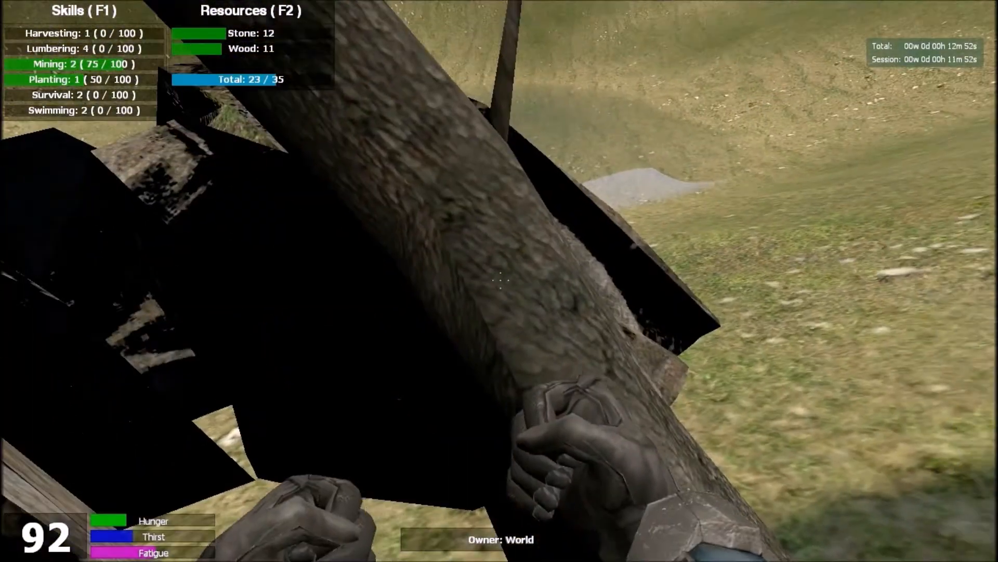
left_click(500, 283)
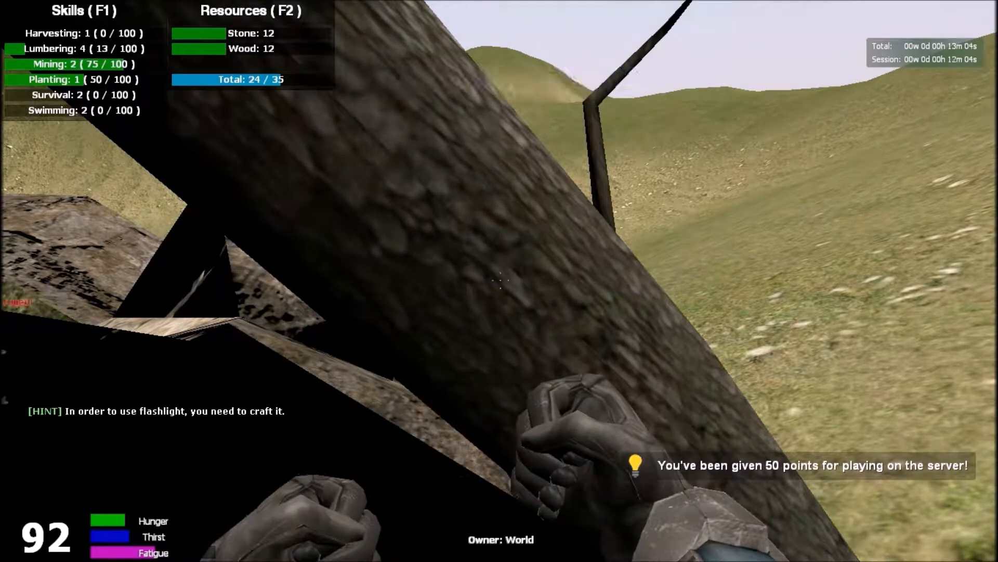
left_click(500, 282)
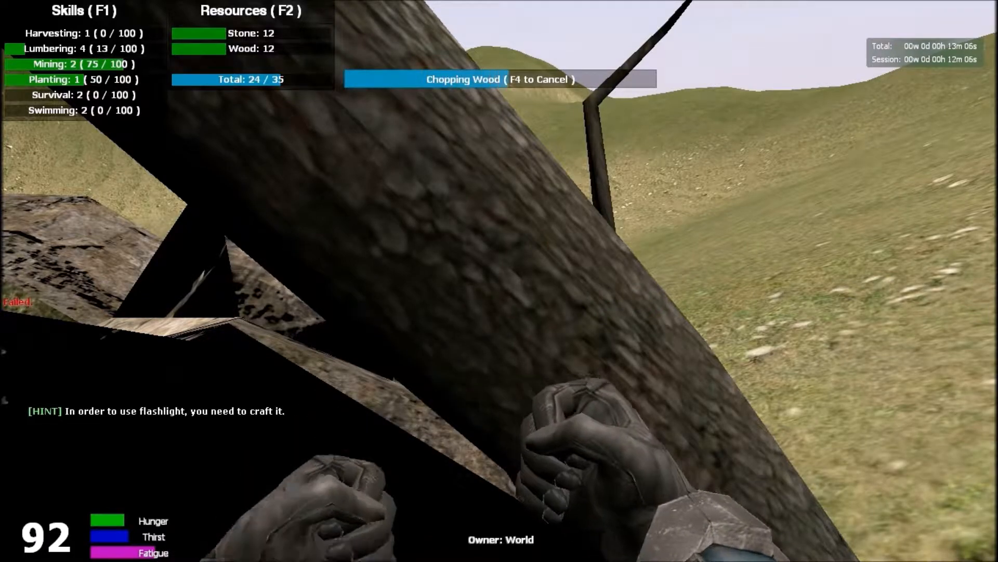
Bring up the Structures recipe window from the spawn menu
key("f4")
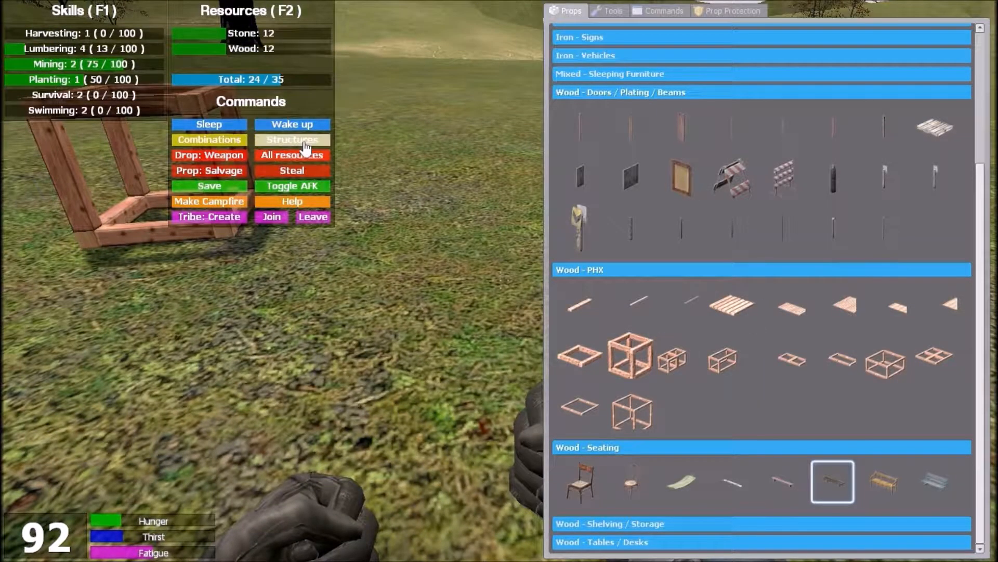
left_click(291, 140)
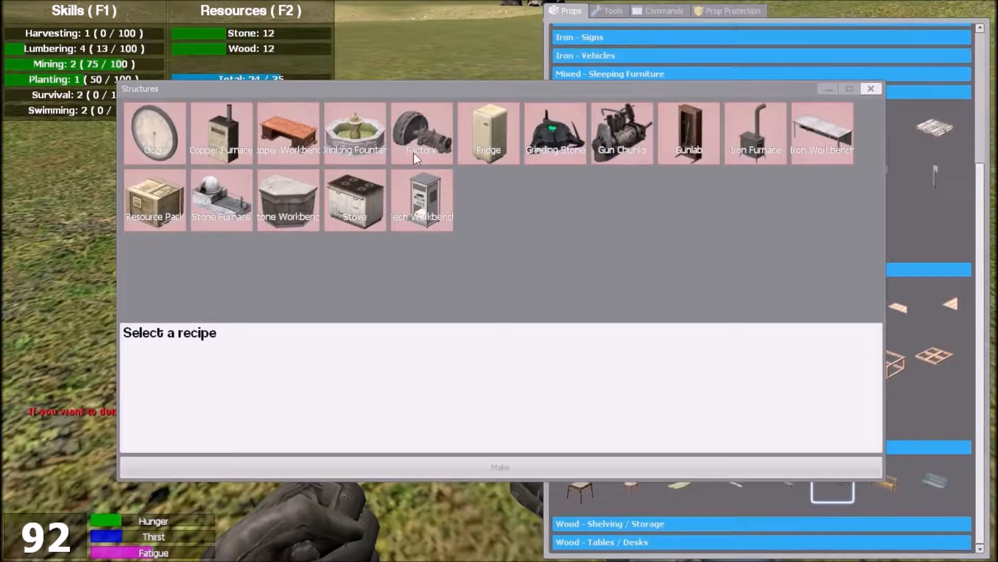
Check the Stone Workbench recipe (30 stone, 20 wood), close the list, then drop all carried resources
left_click(288, 199)
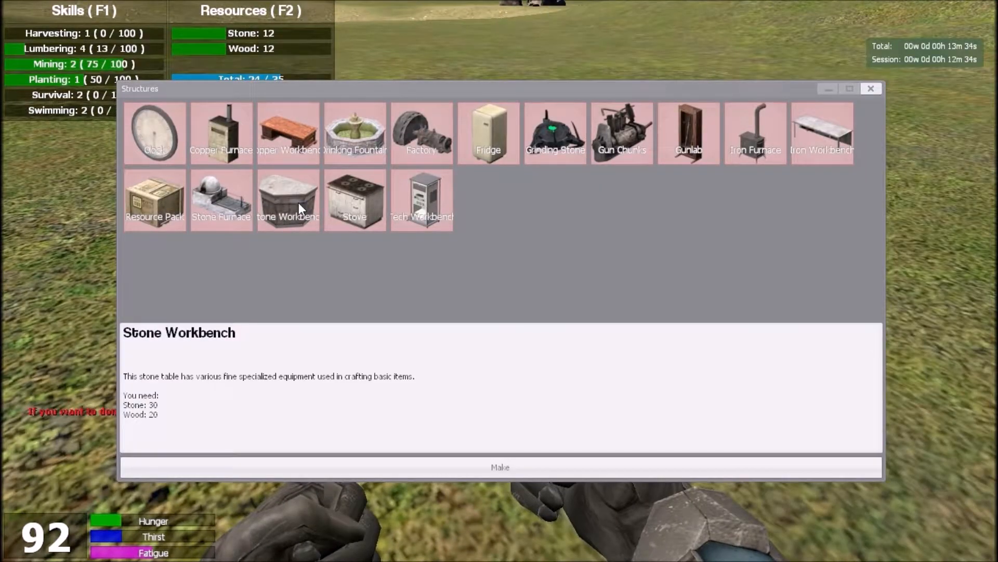
mouse_move(287, 283)
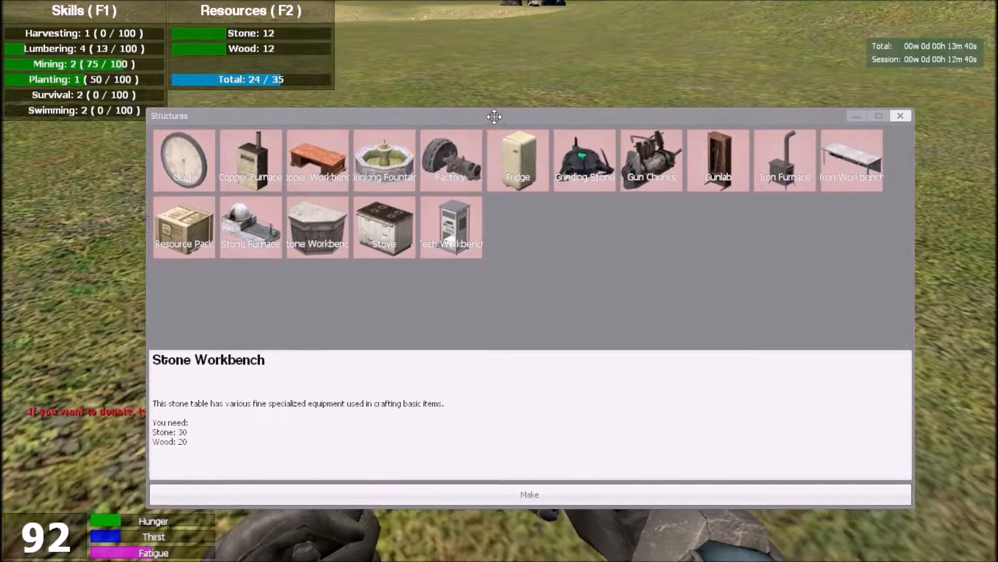
left_click_drag(495, 116, 412, 113)
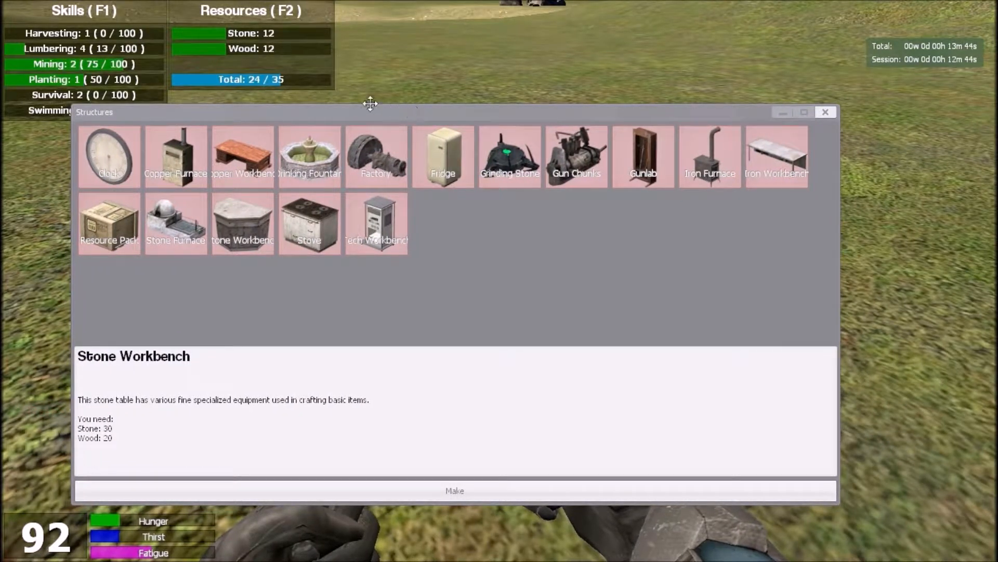
mouse_move(461, 96)
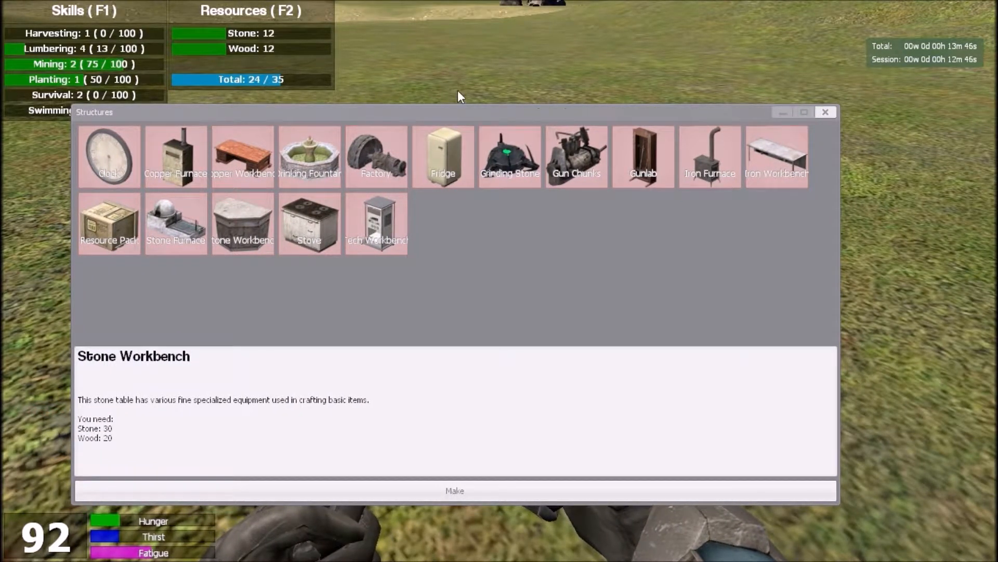
left_click(825, 112)
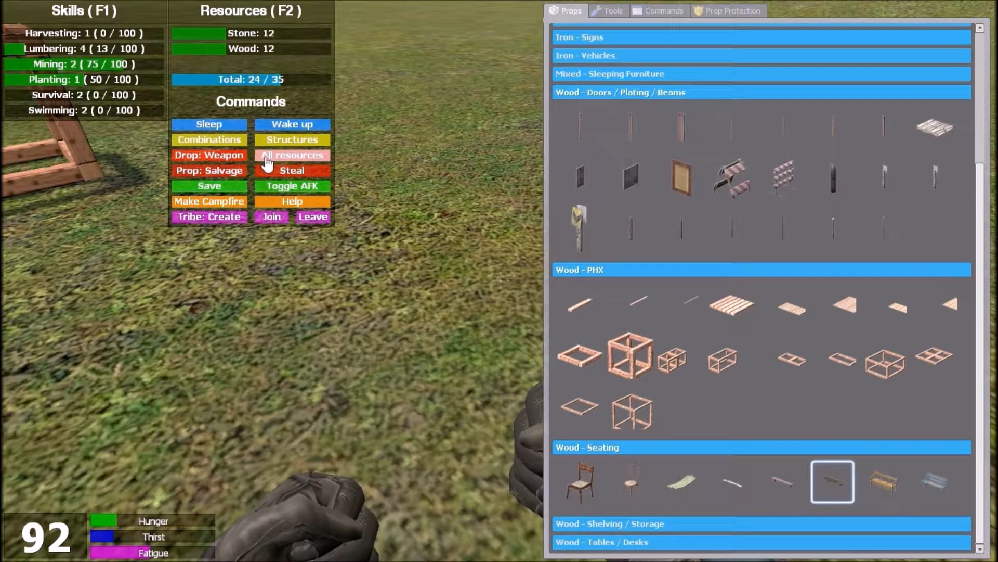
left_click(291, 155)
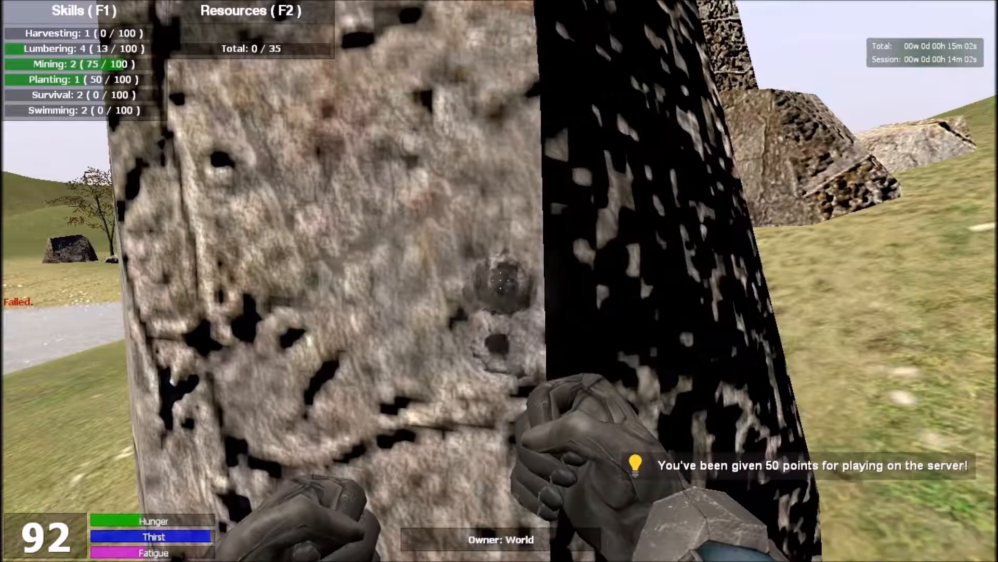
Mine the large rock with fists to collect 2 stone, reaching Mining level 3
left_click(500, 283)
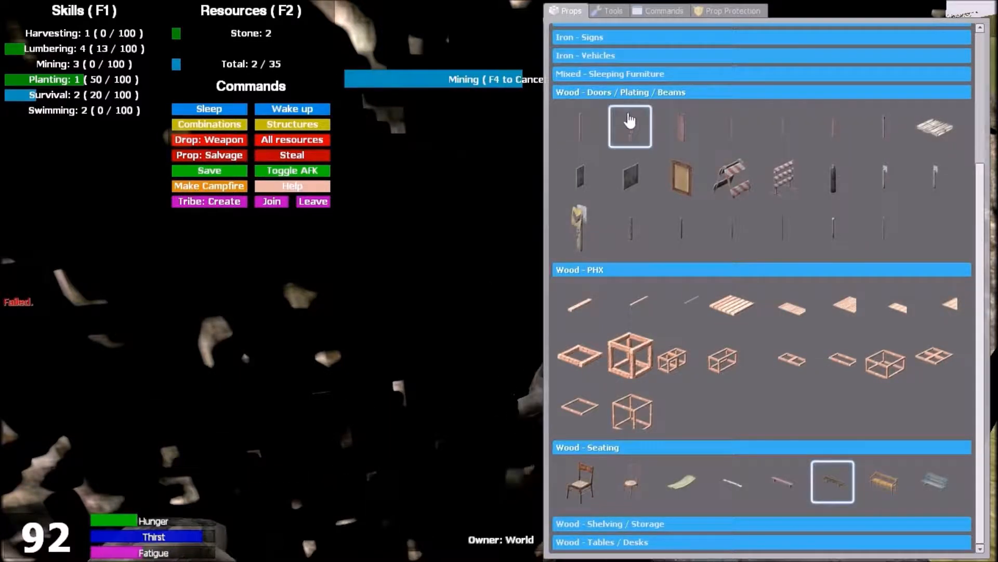
left_click(613, 10)
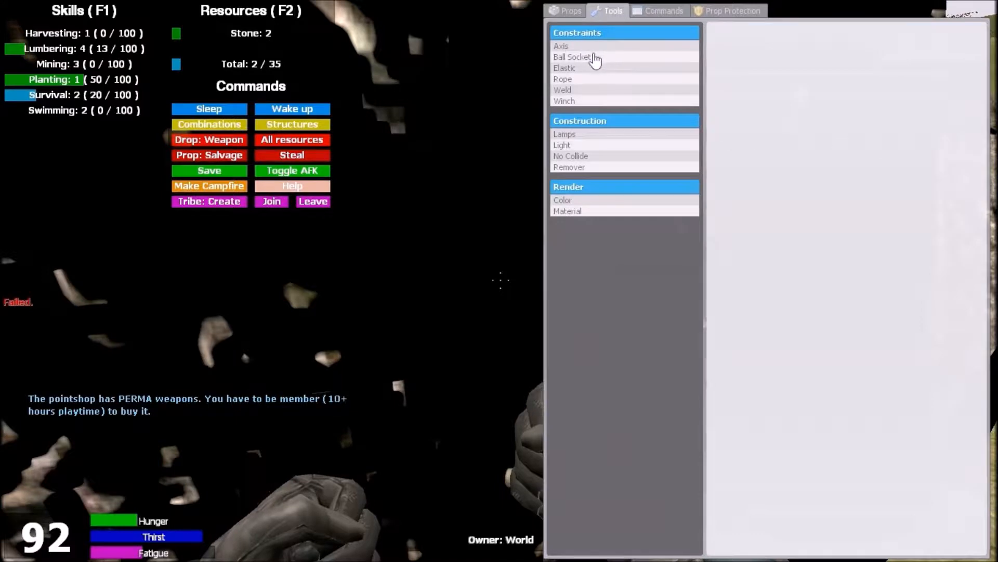
Look over the Ball Socket and Lamps tools and the structures list, then resume mining the rock
left_click(572, 56)
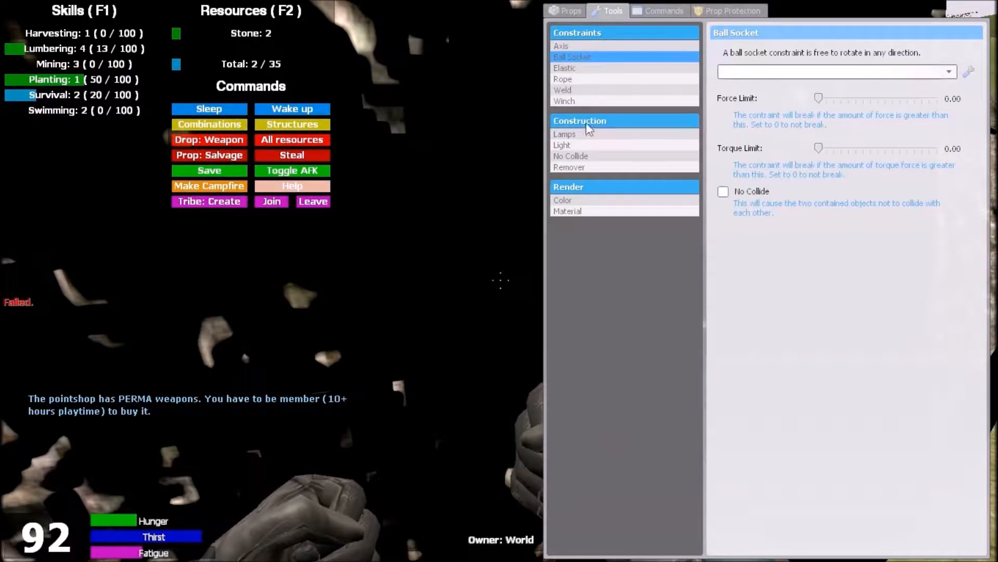
left_click(565, 134)
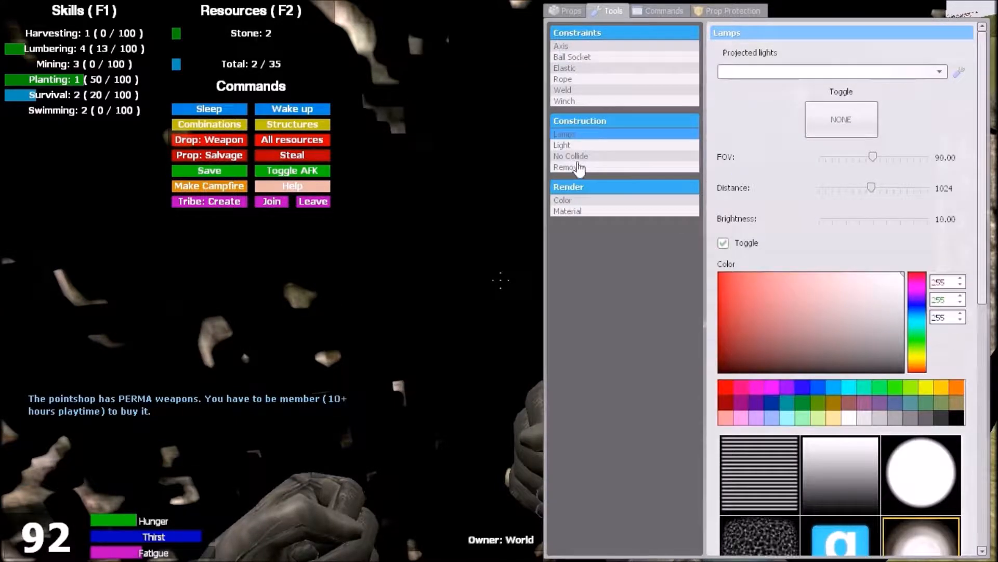
left_click(568, 10)
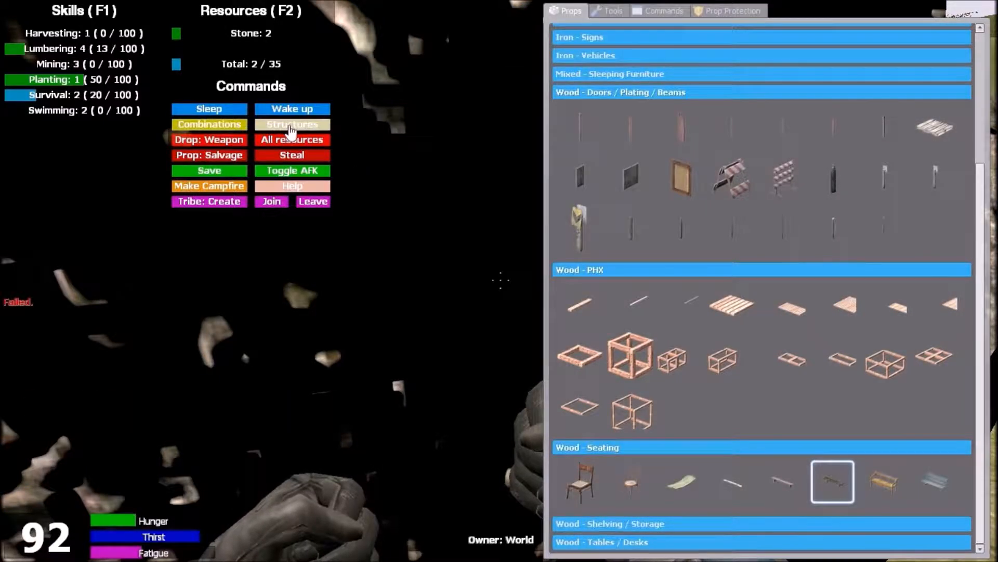
left_click(291, 123)
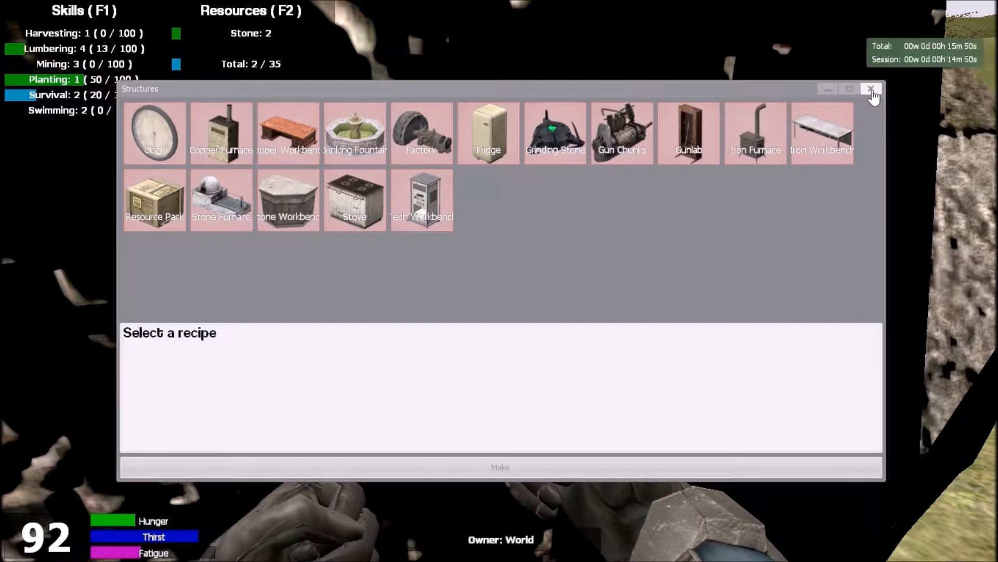
left_click(871, 90)
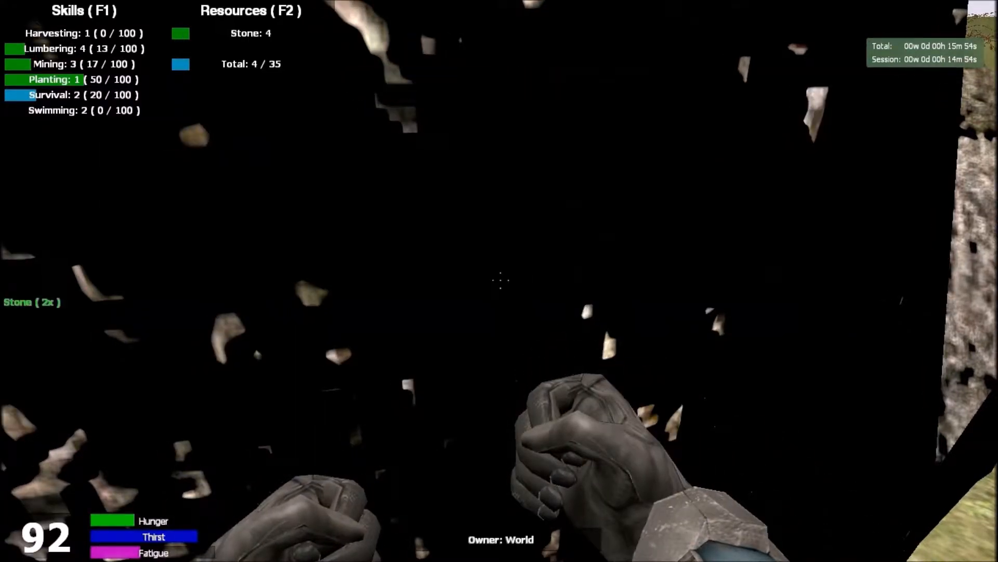
left_click(501, 280)
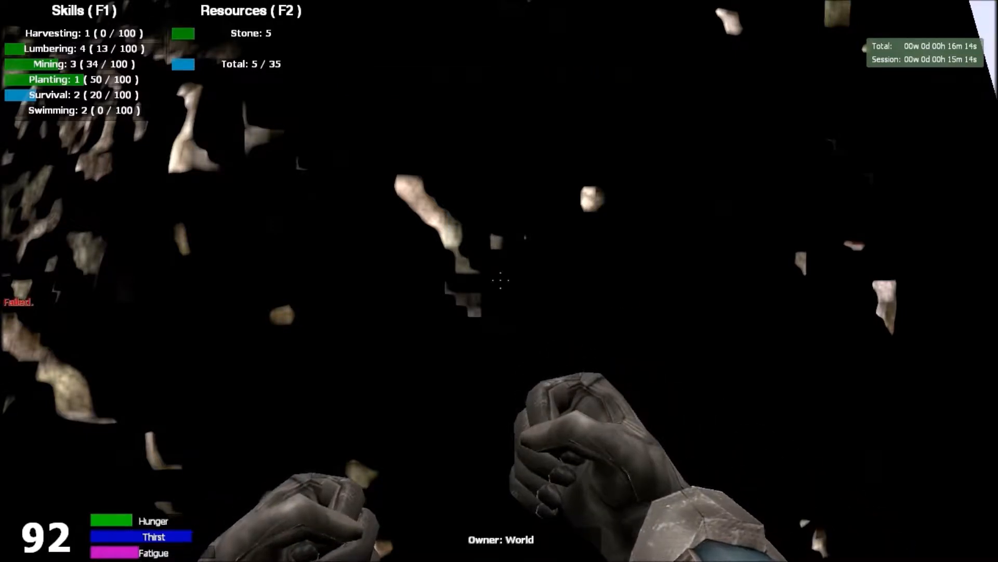
Keep mining the rock to raise the stone count to 5
left_click(500, 280)
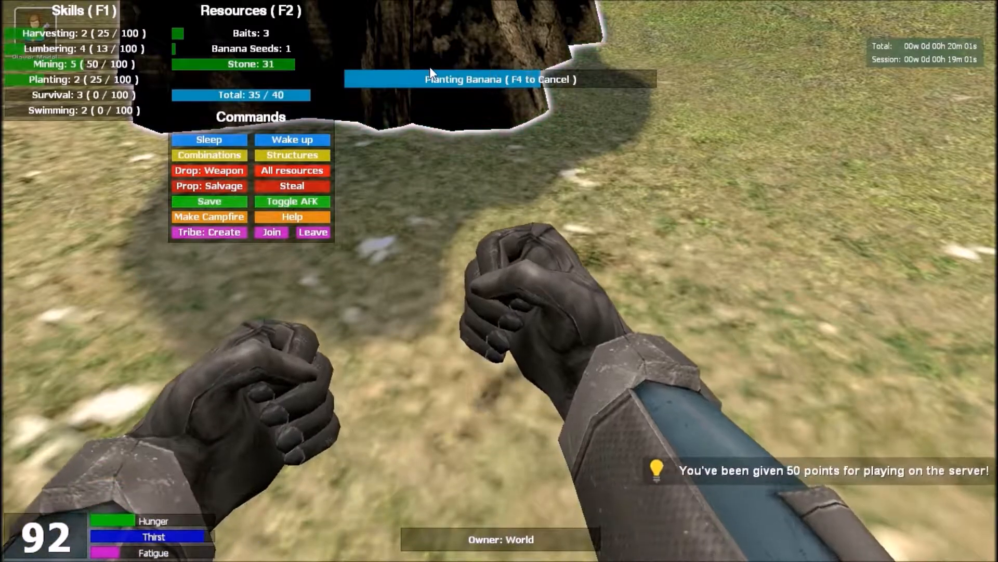
Finish planting the banana and bring up the menu beside the stone crate
key("f4")
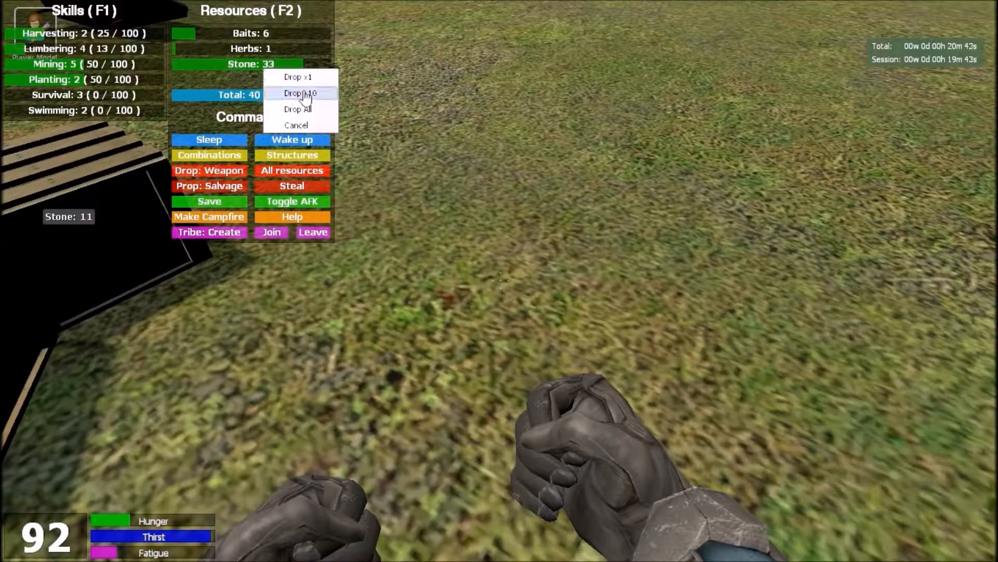
Drop all the carried stone into the crate from the resources menu
left_click(298, 109)
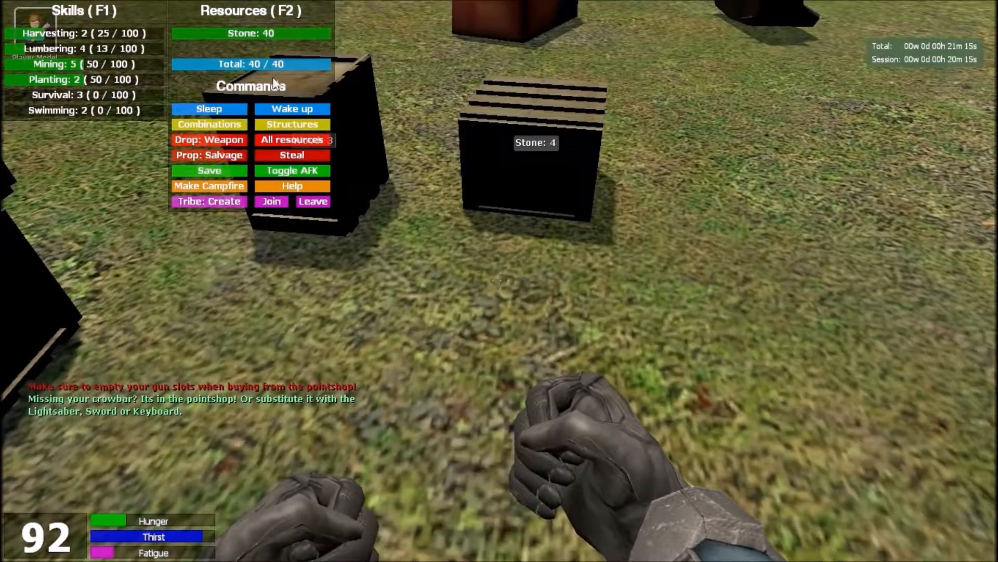
left_click(251, 33)
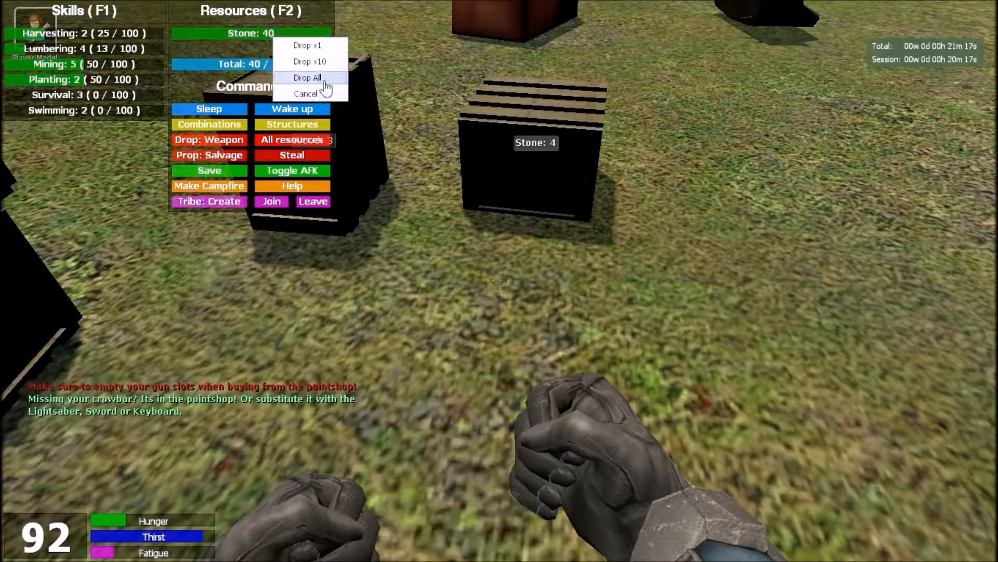
left_click(308, 77)
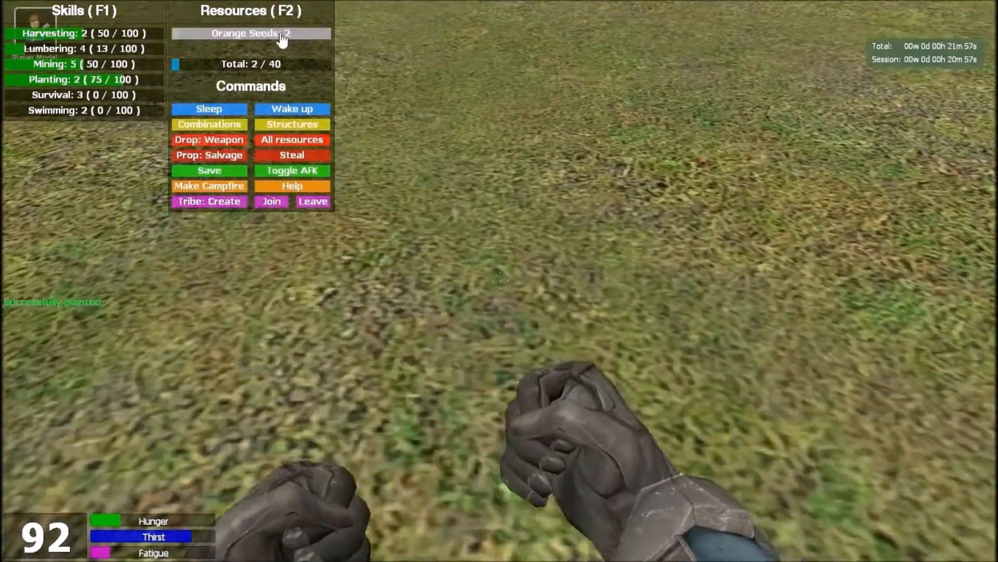
Plant an orange seed, reaching Planting level 3, and dismiss the Grain Planting unlock notice
left_click(249, 33)
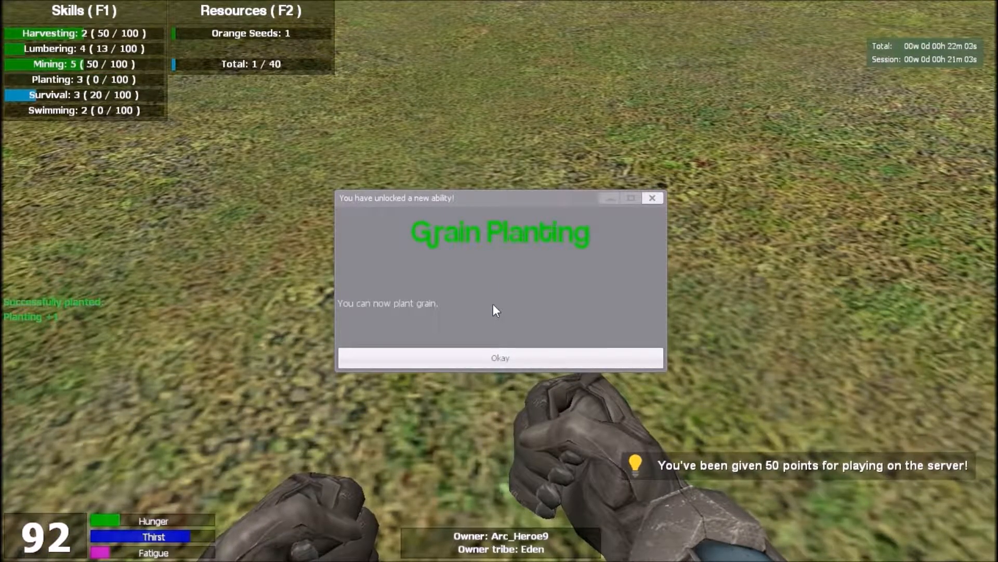
left_click(499, 357)
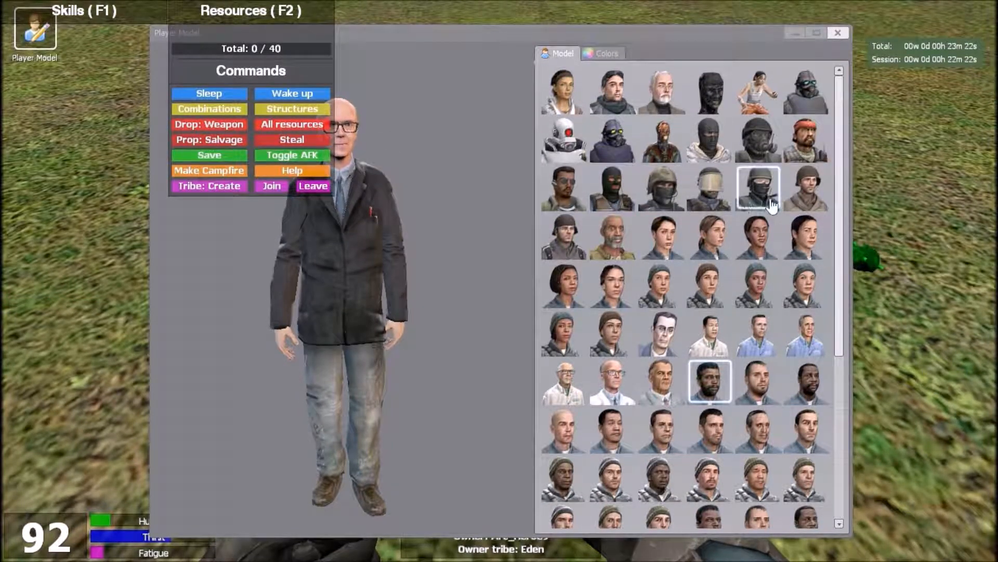
mouse_move(806, 188)
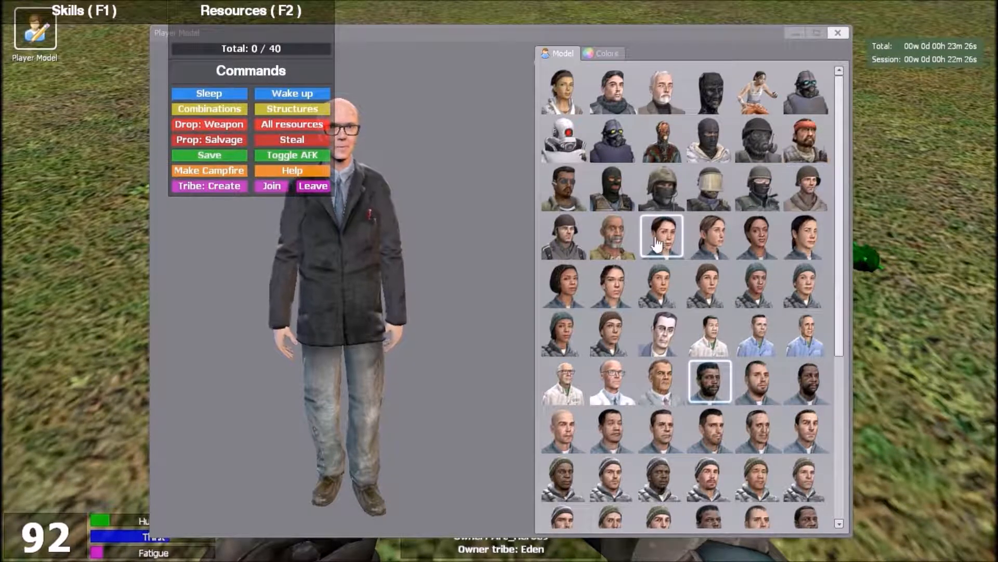
Choose the helmeted soldier portrait as the player model
left_click(804, 187)
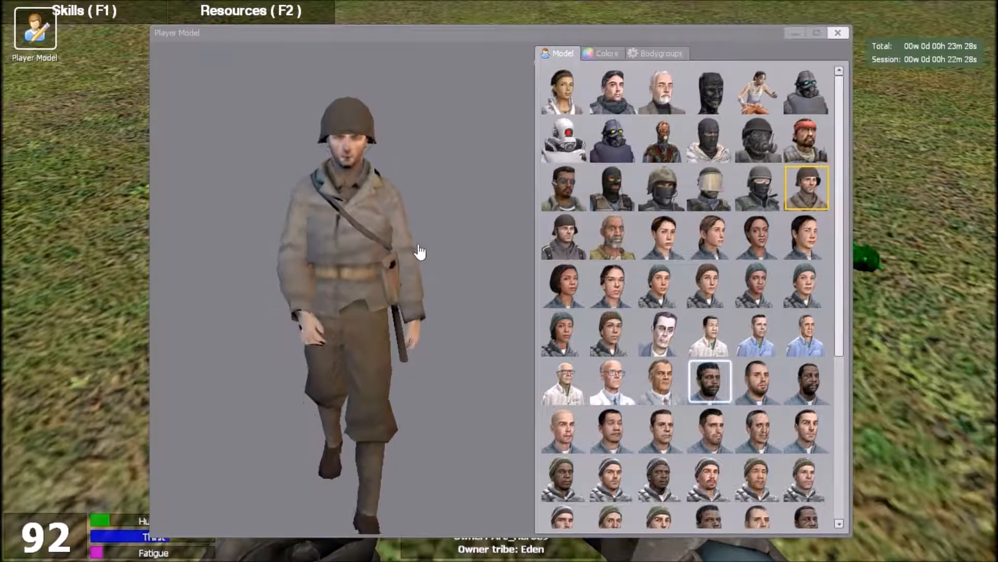
mouse_move(76, 239)
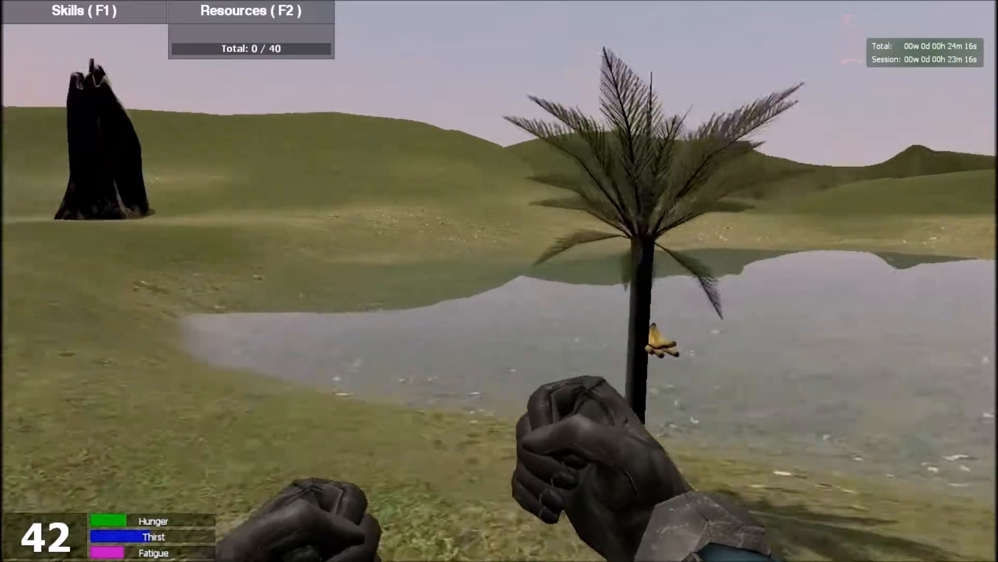
Harvest banana seeds from the palm tree by the water
left_click(660, 344)
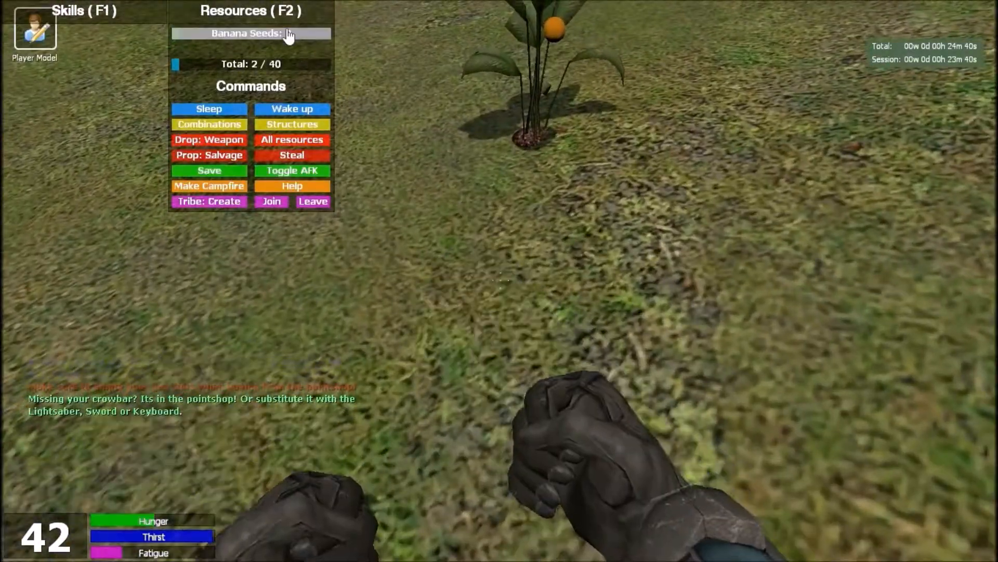
Plant a banana seed in the grass near the growing orange plant
left_click(251, 33)
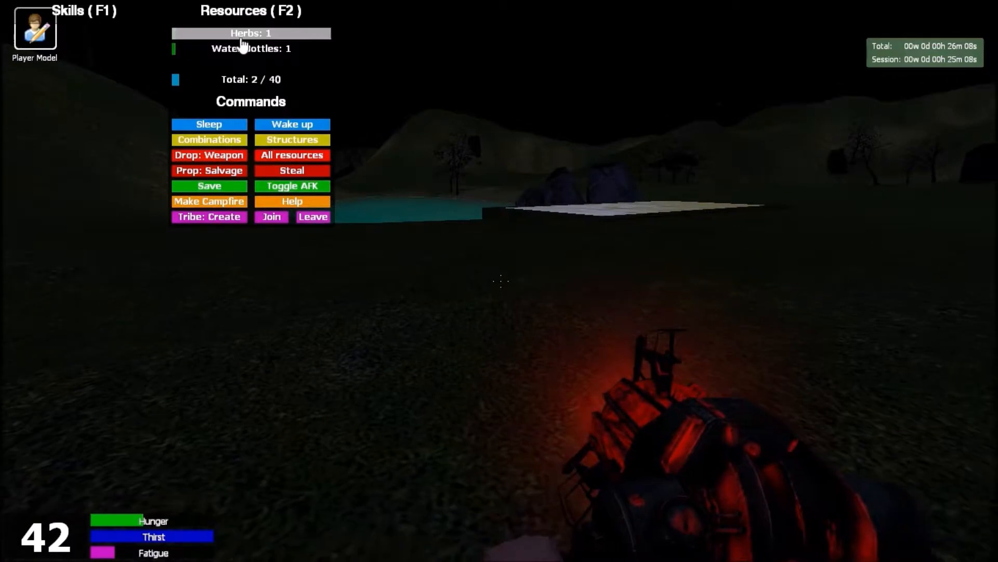
Drop the carried herb into the crate, keeping only the water bottle
left_click(251, 49)
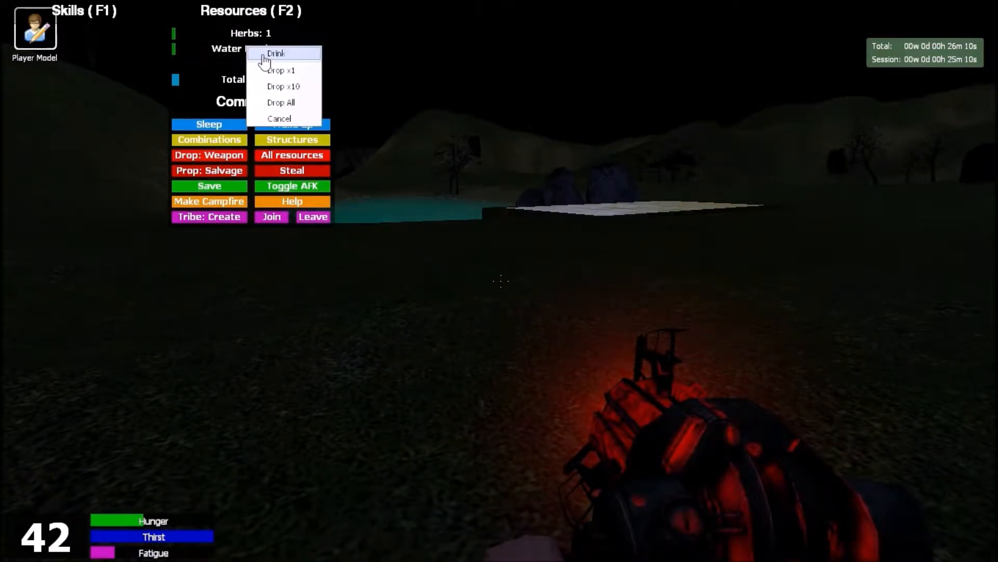
left_click(275, 53)
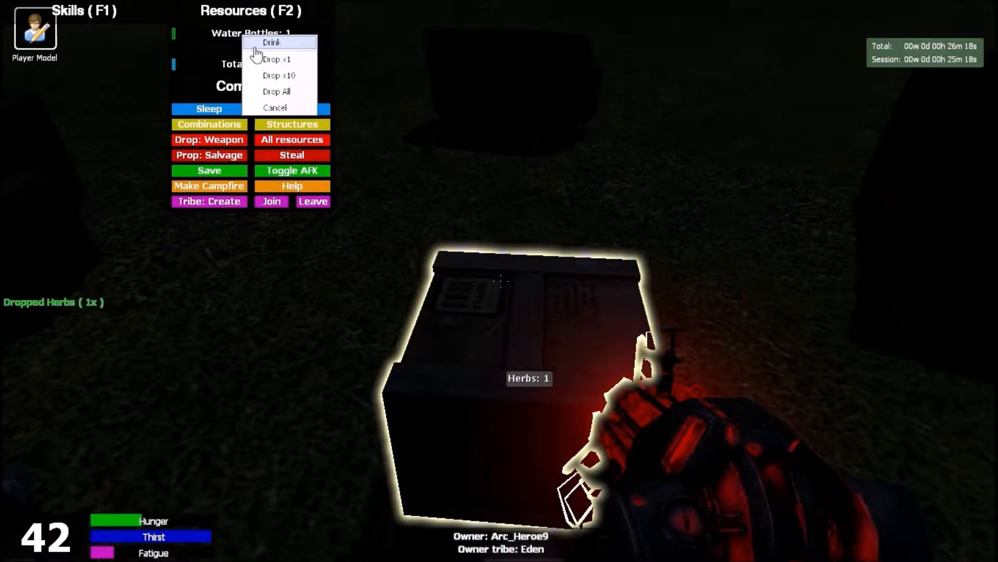
left_click(272, 41)
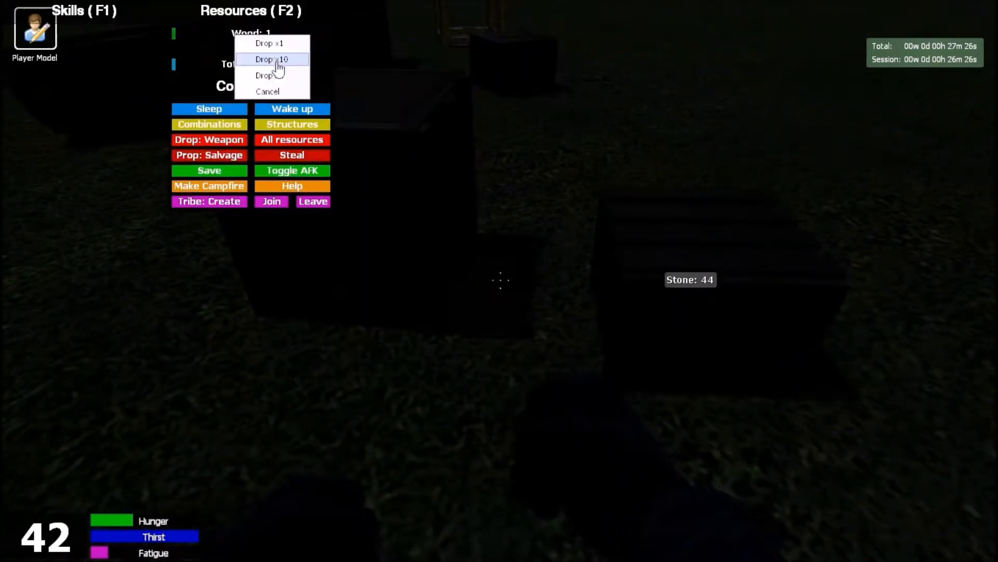
Drop the single carried piece of wood from the F2 resources list
left_click(269, 42)
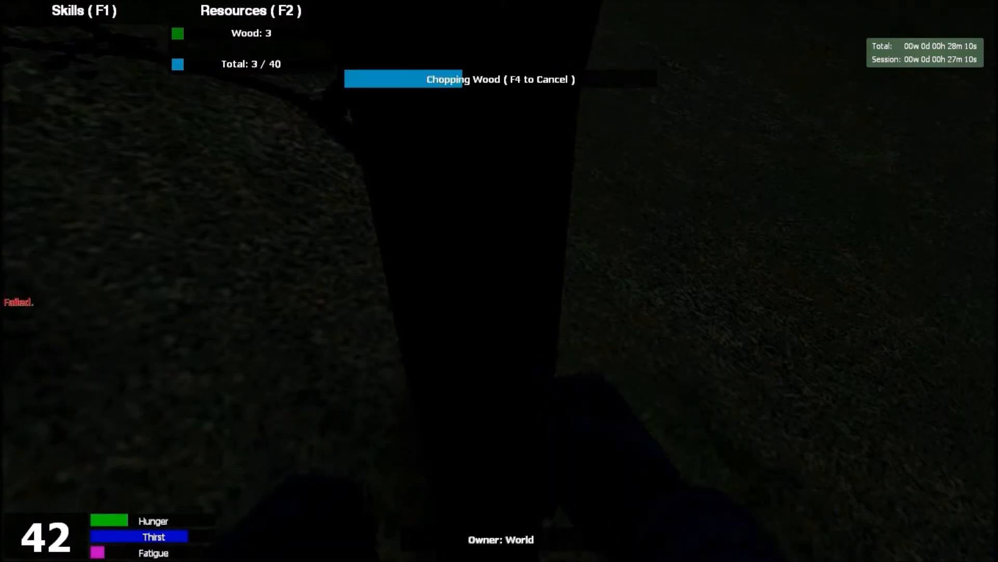
Chop the tree until 4 of 40 wood are carried, then show skills (Lumbering level 4, 52/100)
key("f4")
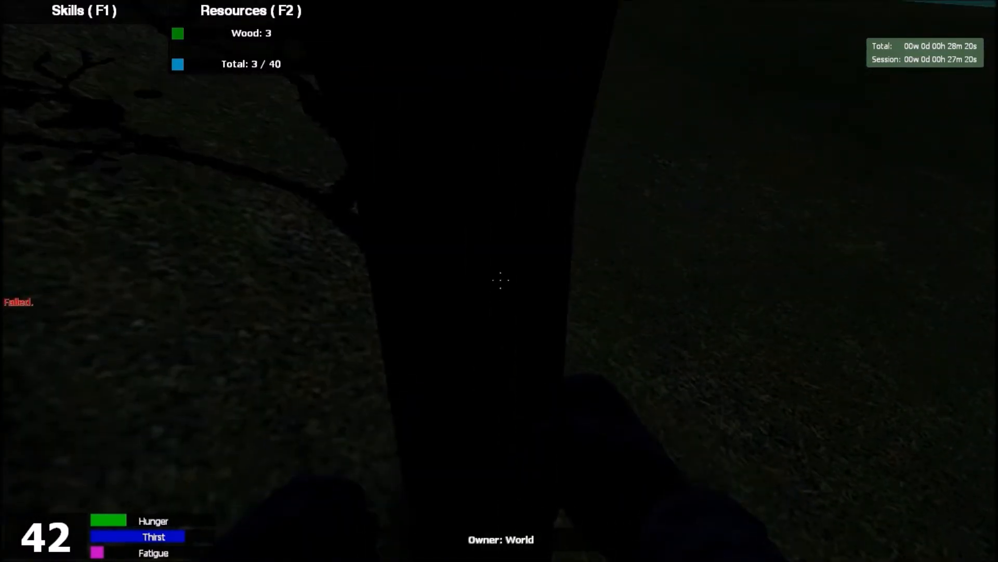
left_click(501, 280)
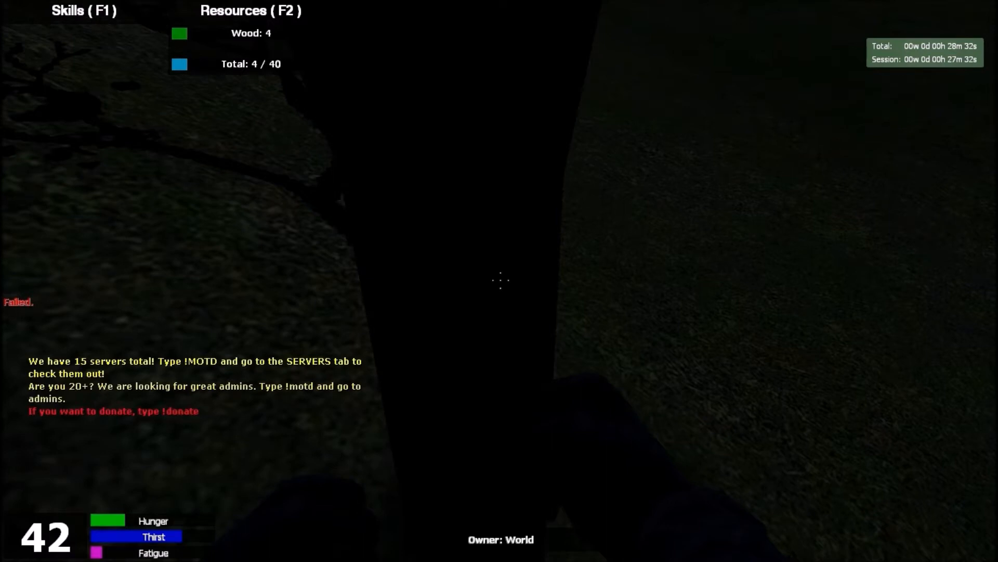
left_click(500, 279)
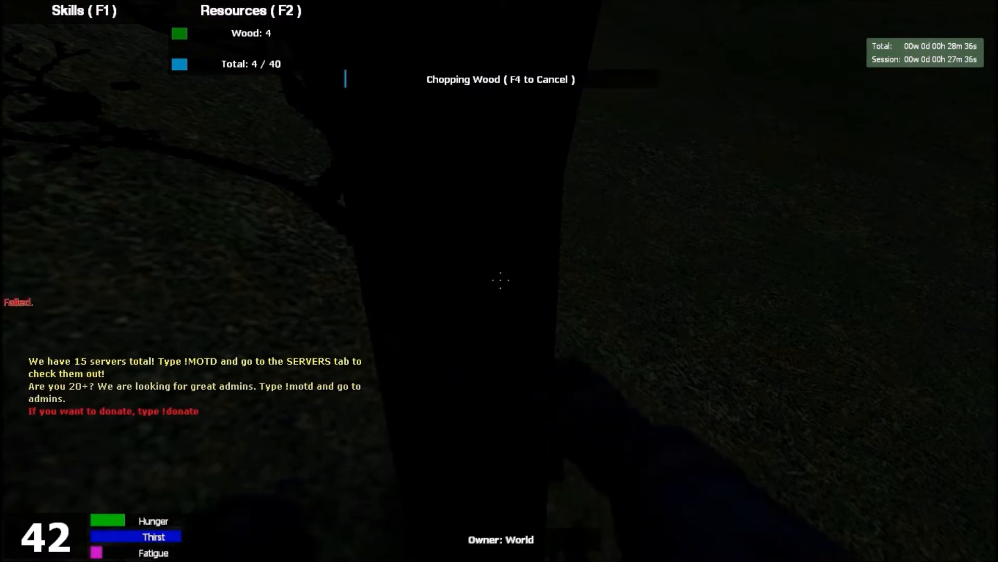
key("f1")
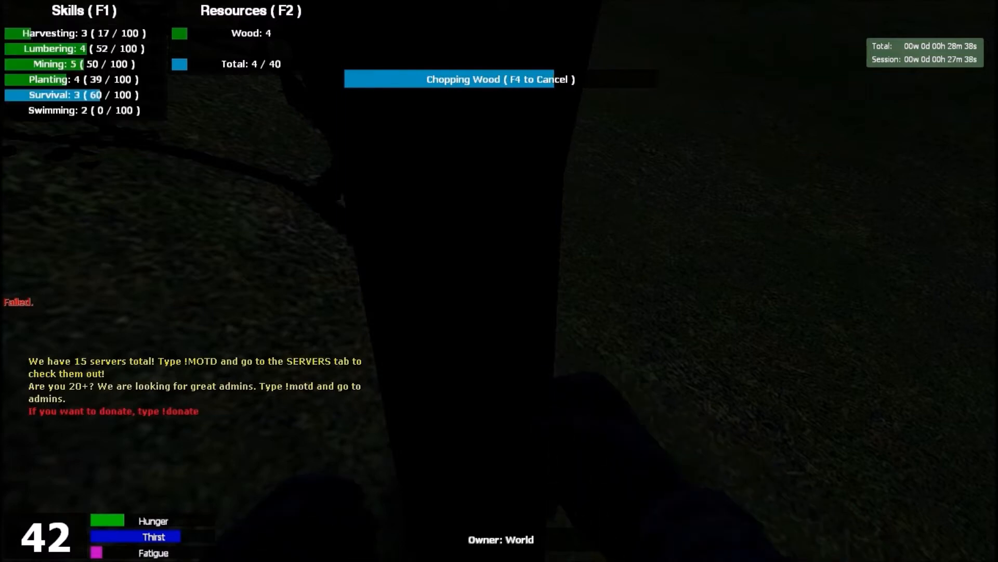